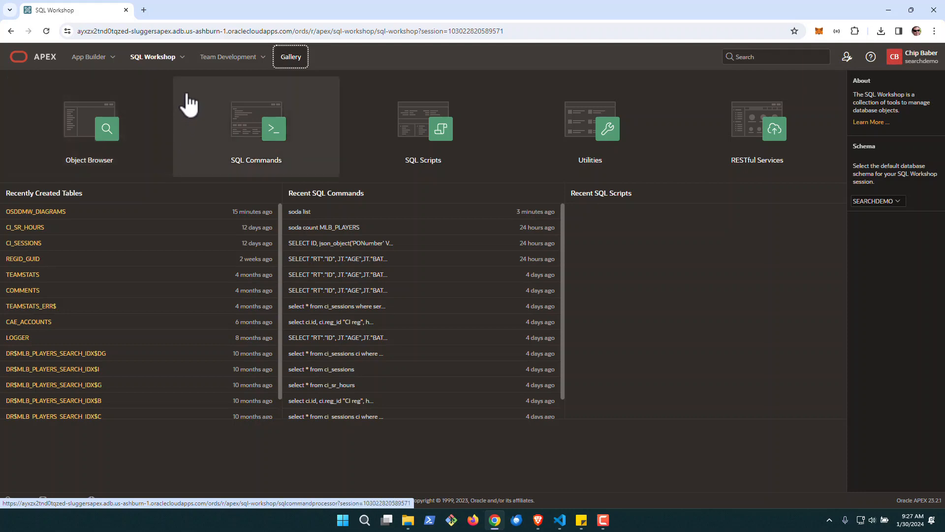
- Launch SQL Developer Web from the SQL Workshop menu, opening an empty SEARCHDEMO worksheet
left_click(153, 57)
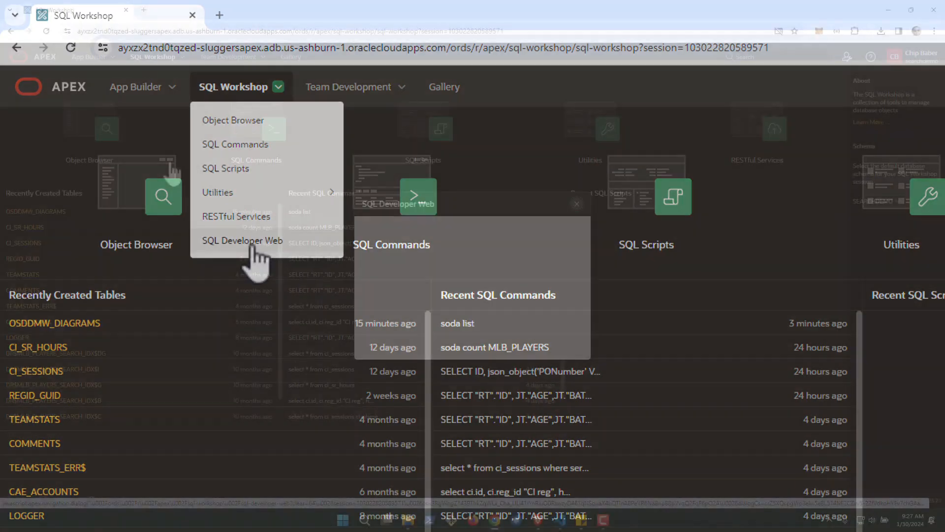
left_click(242, 240)
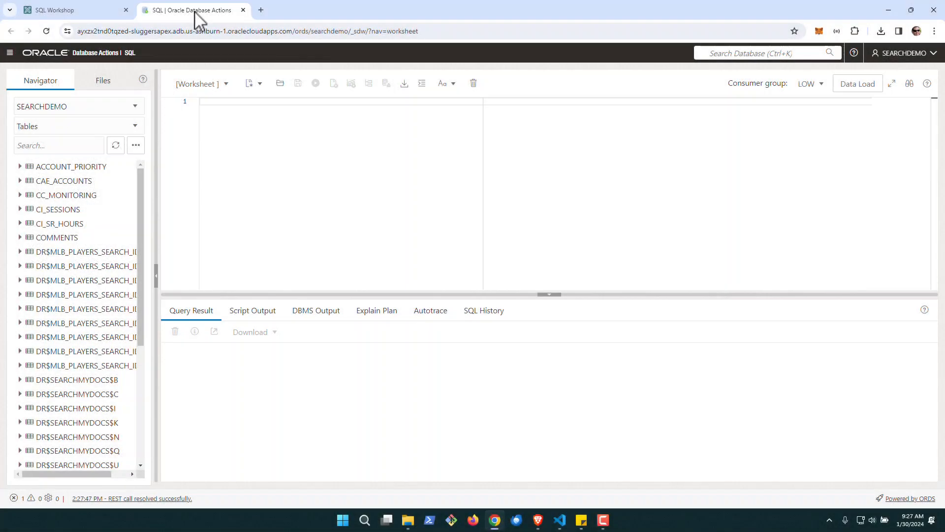
mouse_move(209, 68)
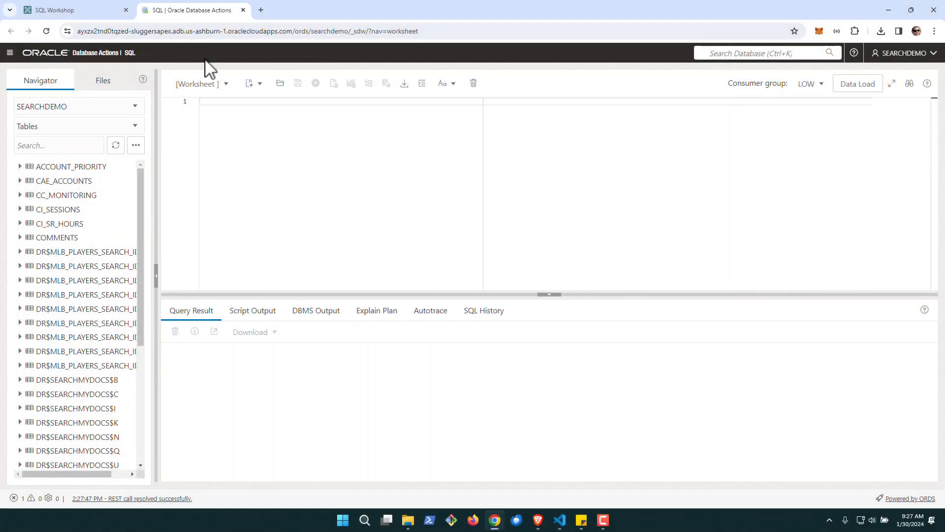
mouse_move(231, 99)
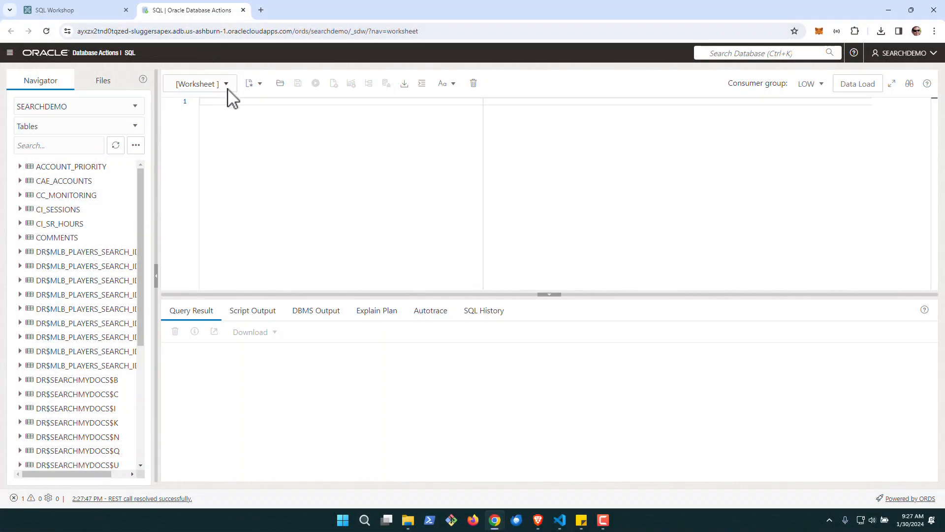
- Load sqlWebExamples_.sql from the device into the worksheet, check the VS Code notes, and return to SQL Workshop
left_click(198, 83)
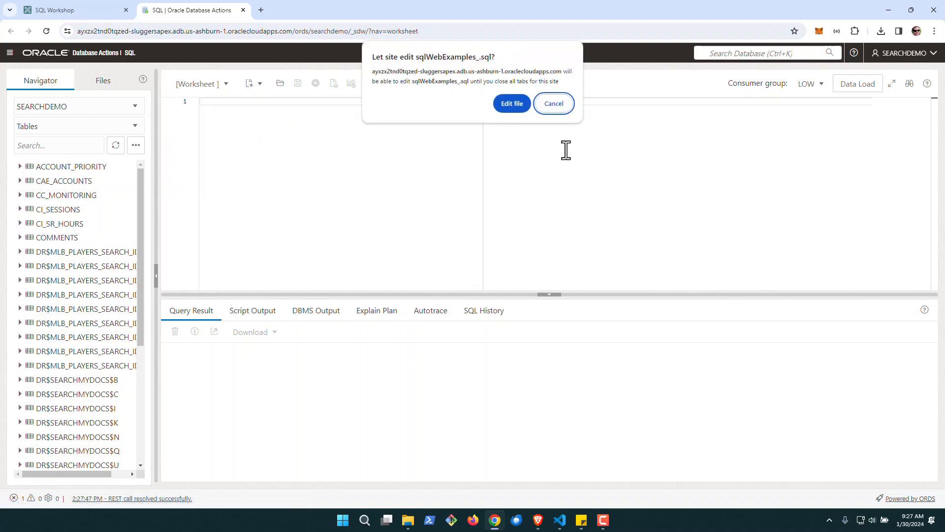
left_click(512, 103)
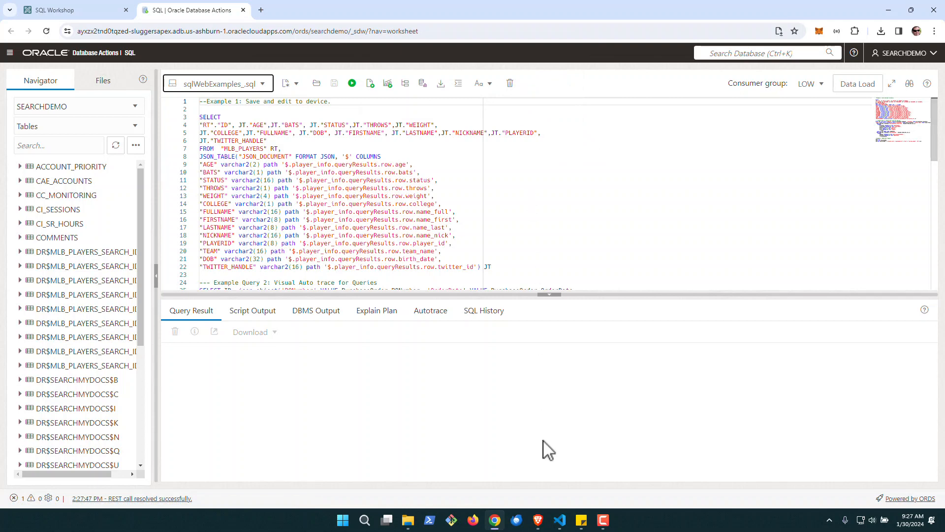
left_click(560, 520)
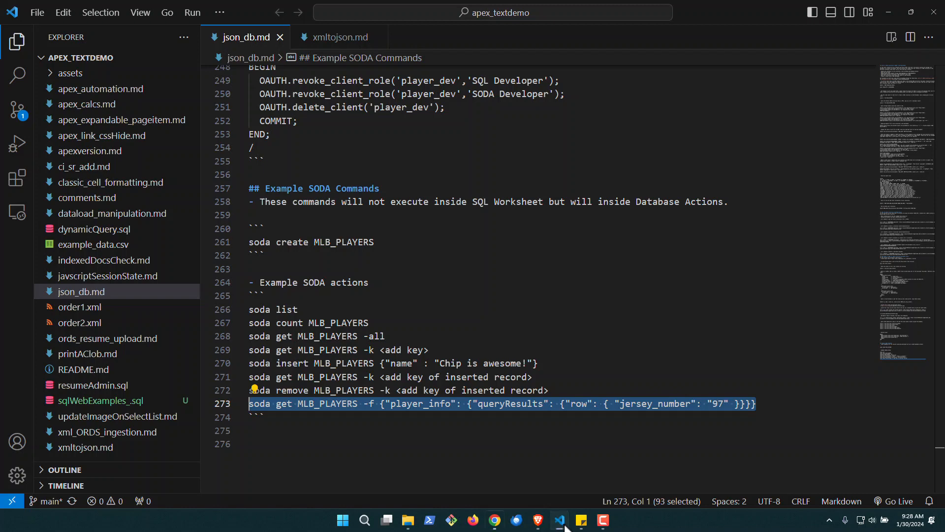
left_click(495, 520)
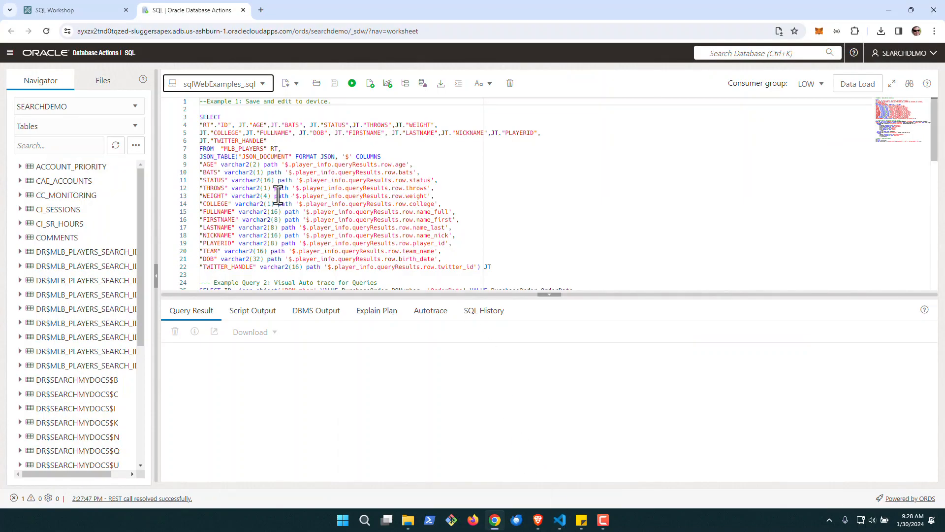
left_click(64, 10)
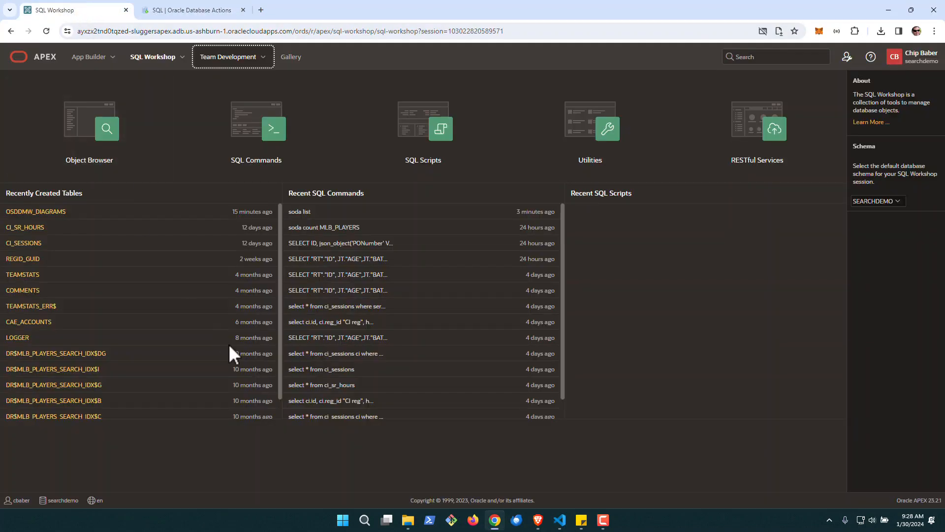
- Review the Saved SQL list in SQL Commands, then return to the Database Actions worksheet
left_click(274, 128)
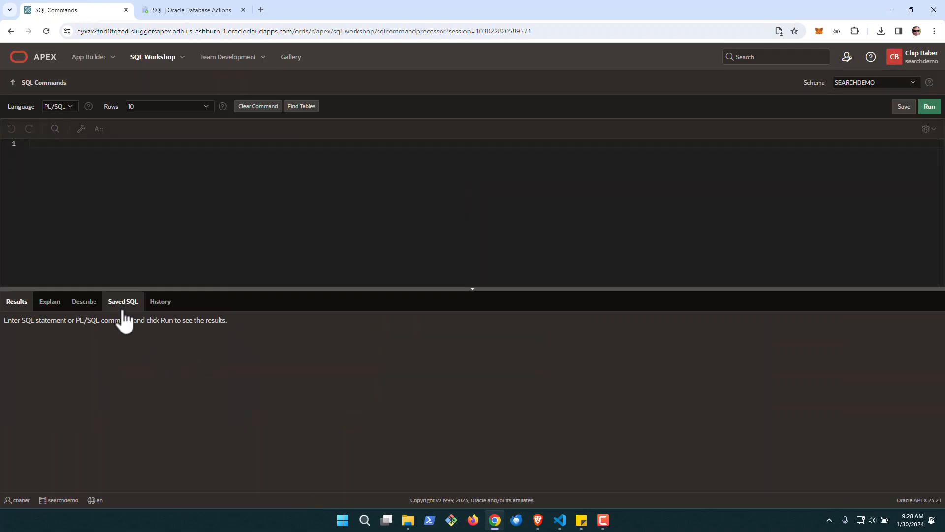
left_click(123, 301)
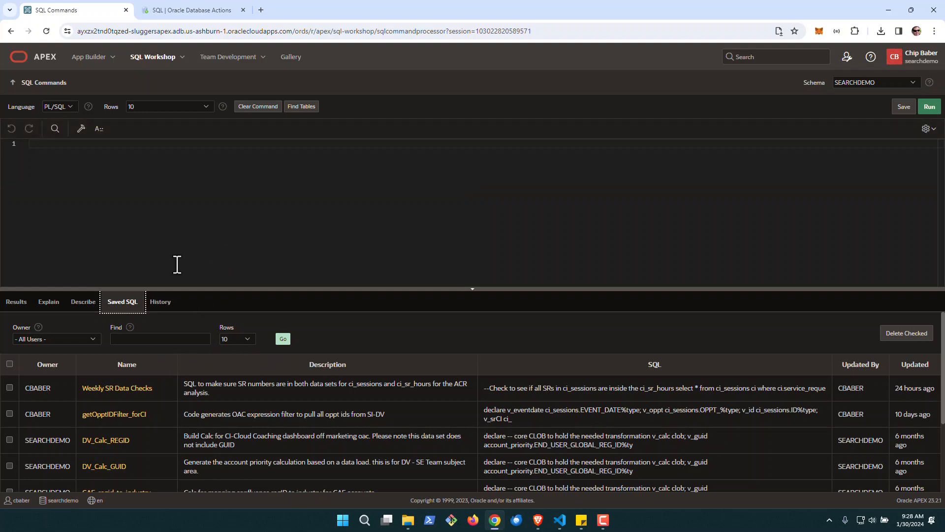
left_click(197, 10)
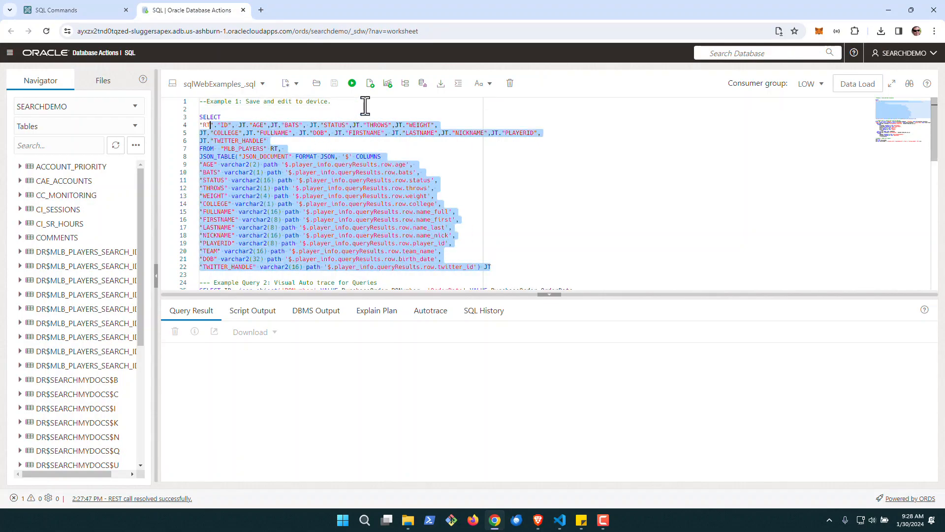
- Run the Example 1 MLB_PLAYERS query (lines 3-22) and show its five rows in a separate output tab
left_click(365, 107)
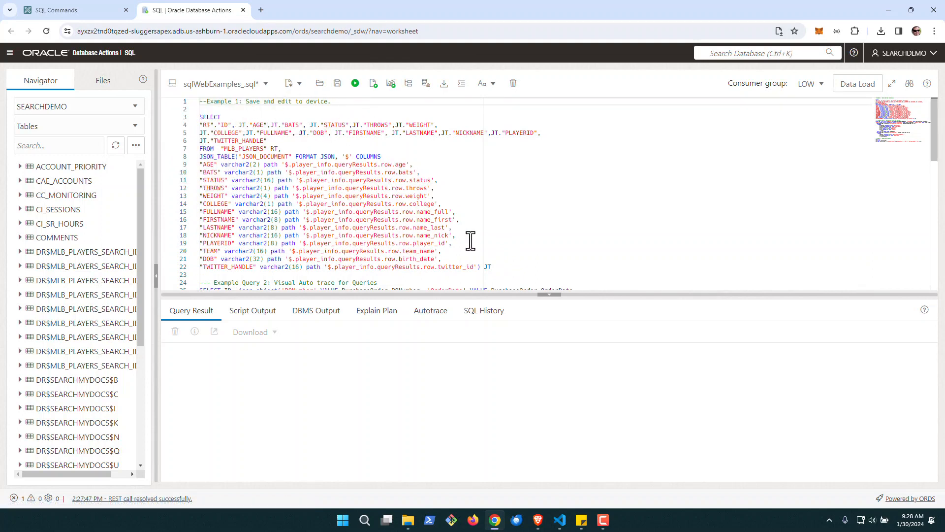
left_click_drag(214, 116, 492, 266)
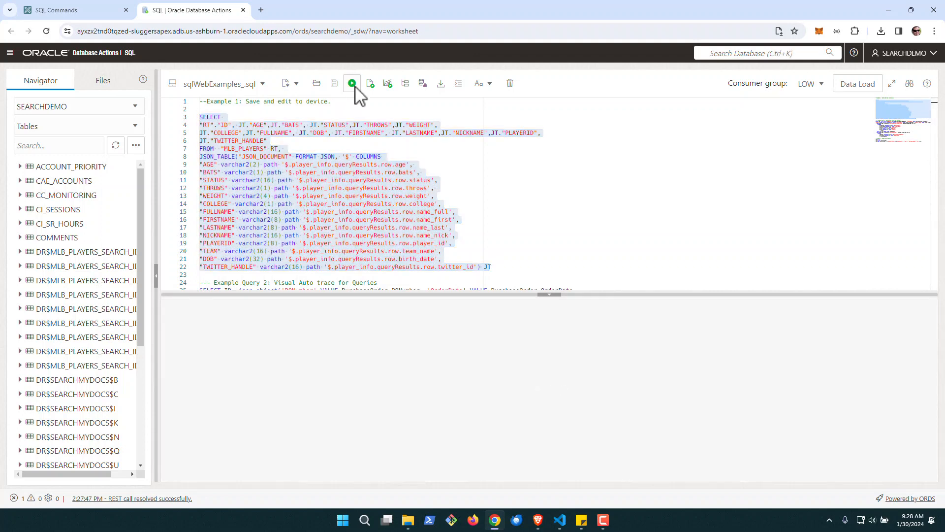
left_click(352, 83)
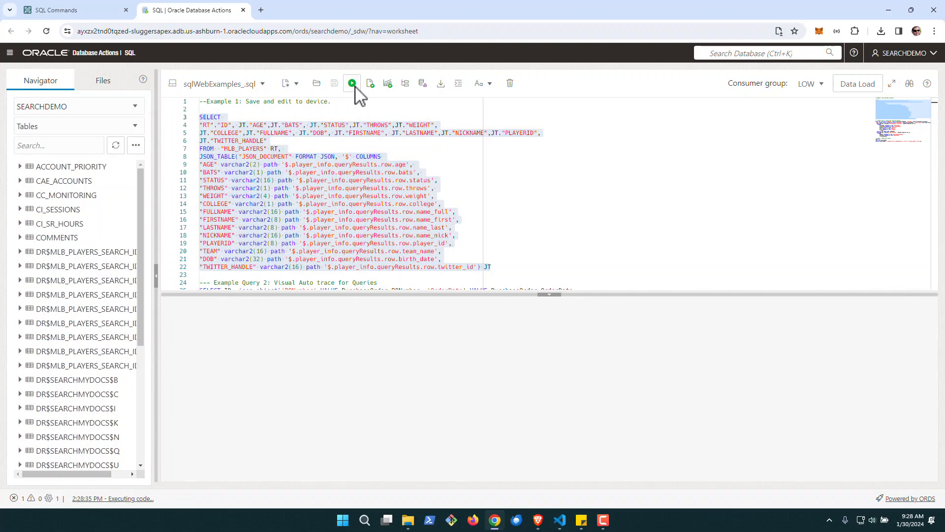
left_click(352, 82)
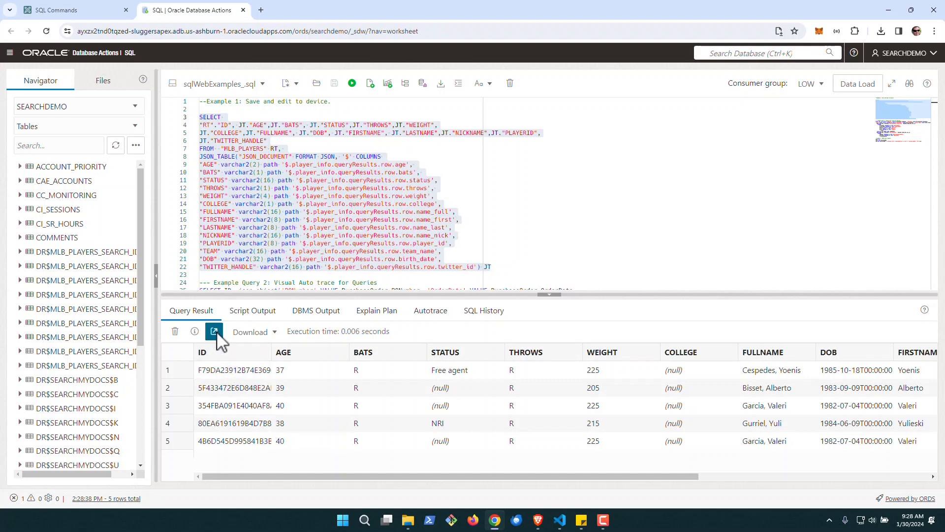
left_click(213, 332)
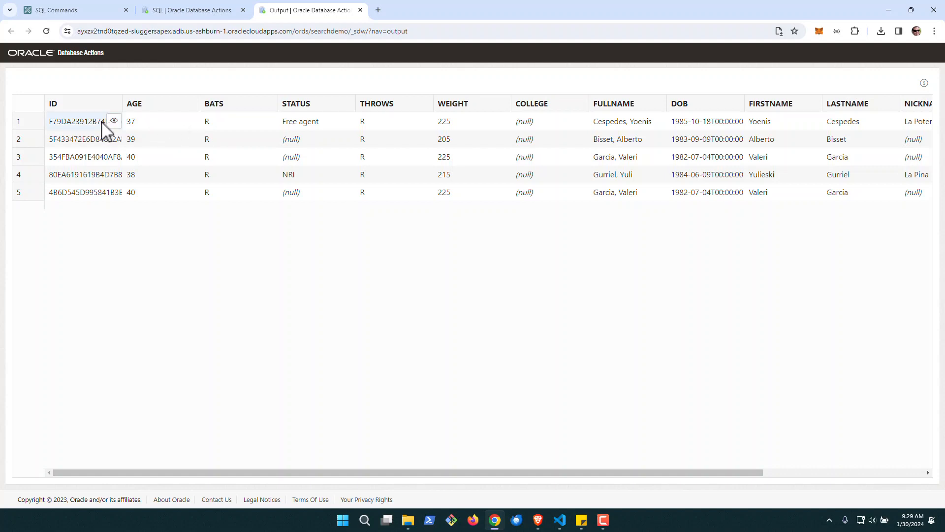
- View row 1 in Single Record View, then step to the second player, Alberto Bisset
left_click(114, 122)
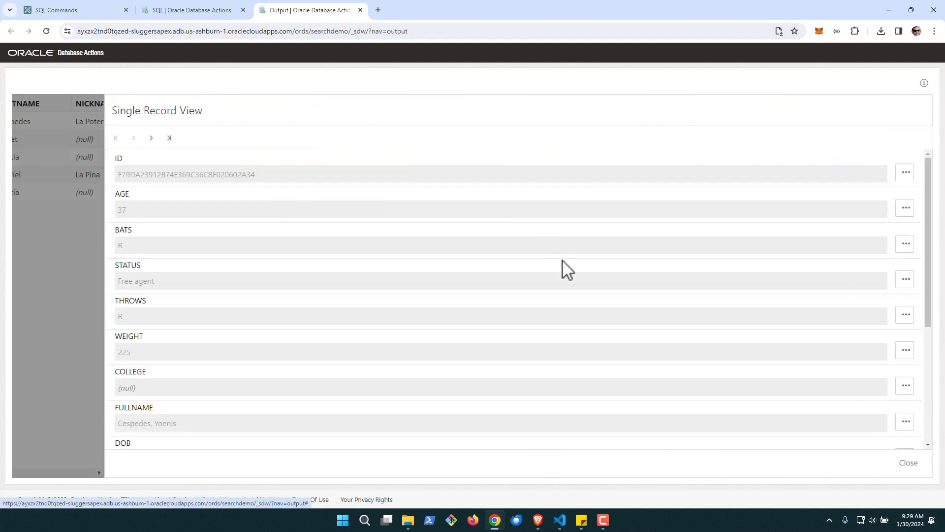
mouse_move(333, 307)
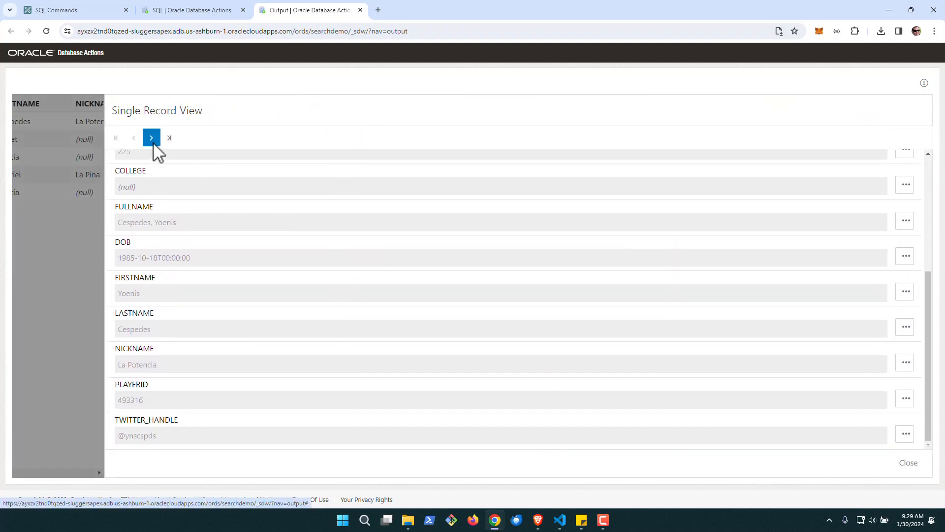
left_click(151, 138)
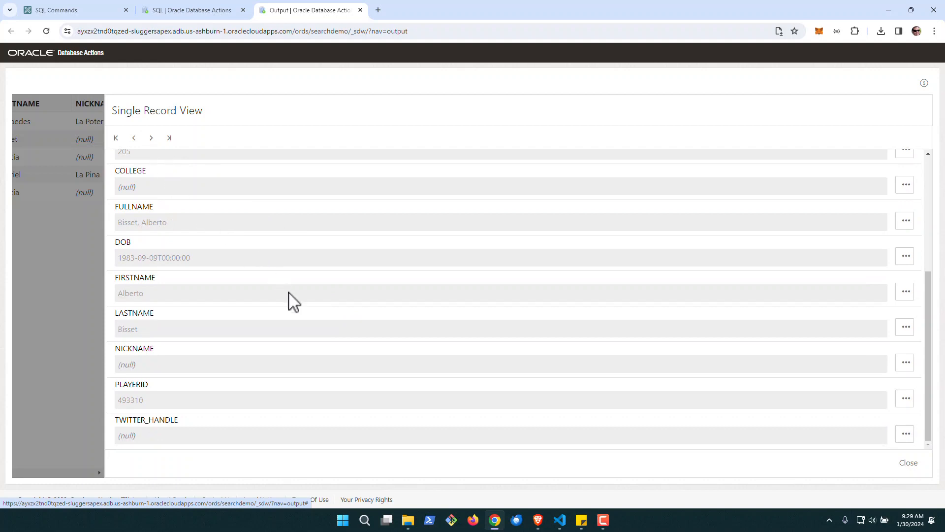
scroll("up", 3)
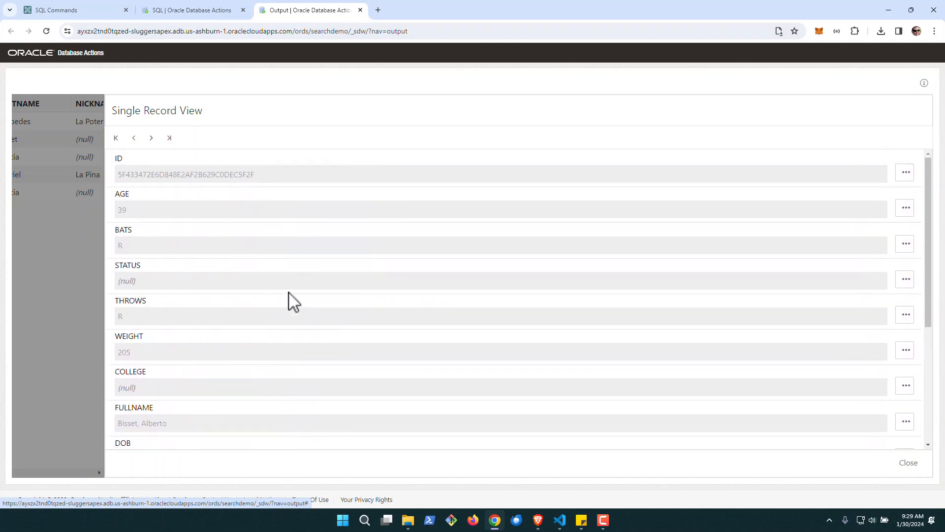
mouse_move(717, 192)
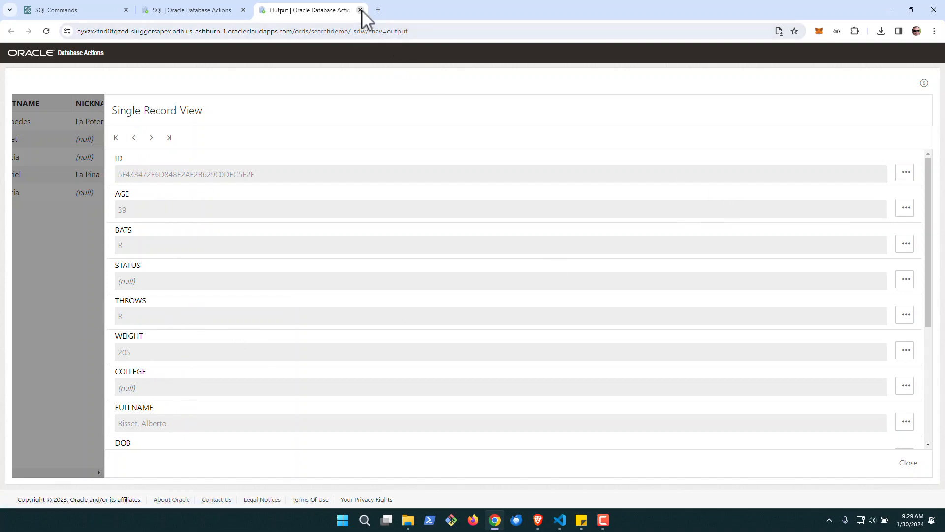
- Close the results output tab and select the Example Query 2 purchase-order JSON query text
left_click(360, 10)
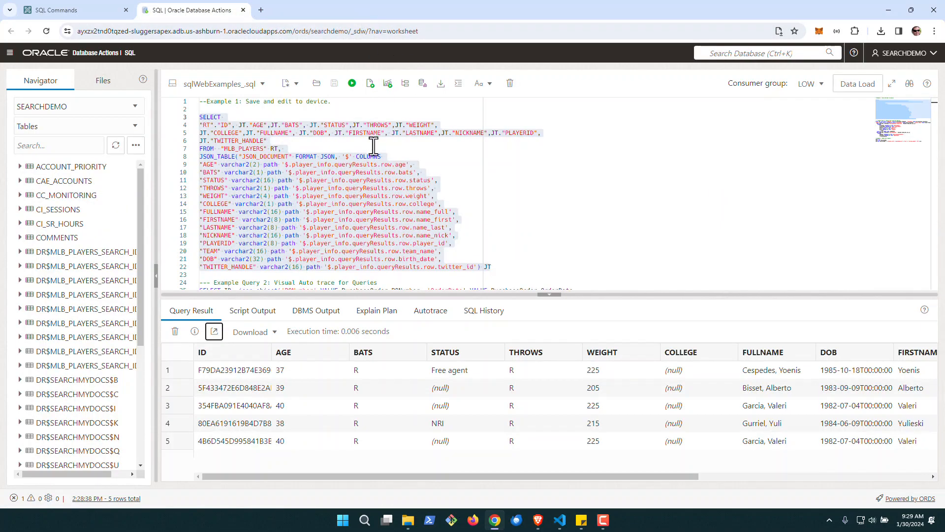
scroll("down", 3)
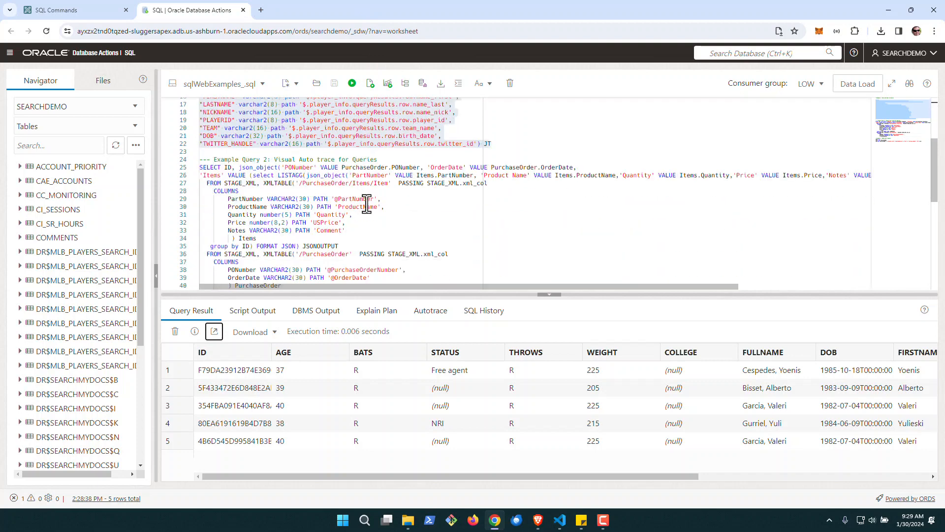
scroll("down", 3)
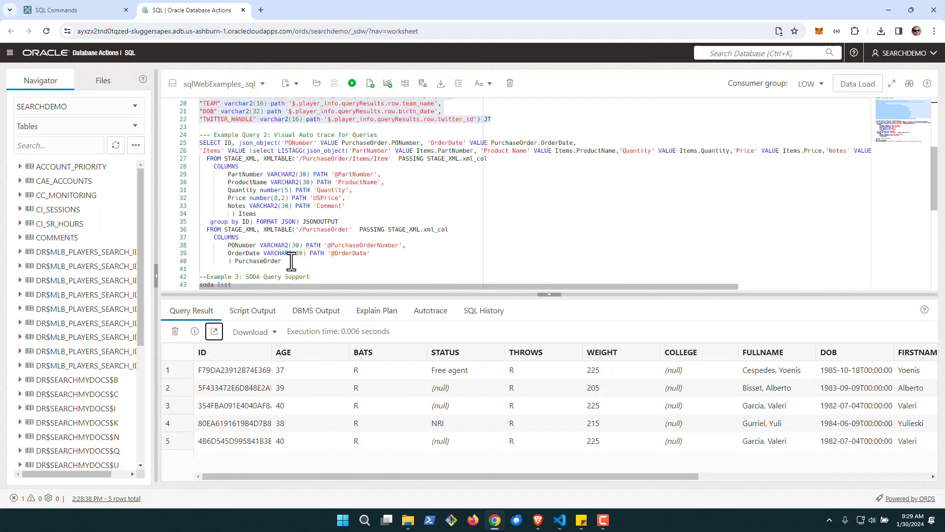
left_click_drag(199, 143, 281, 261)
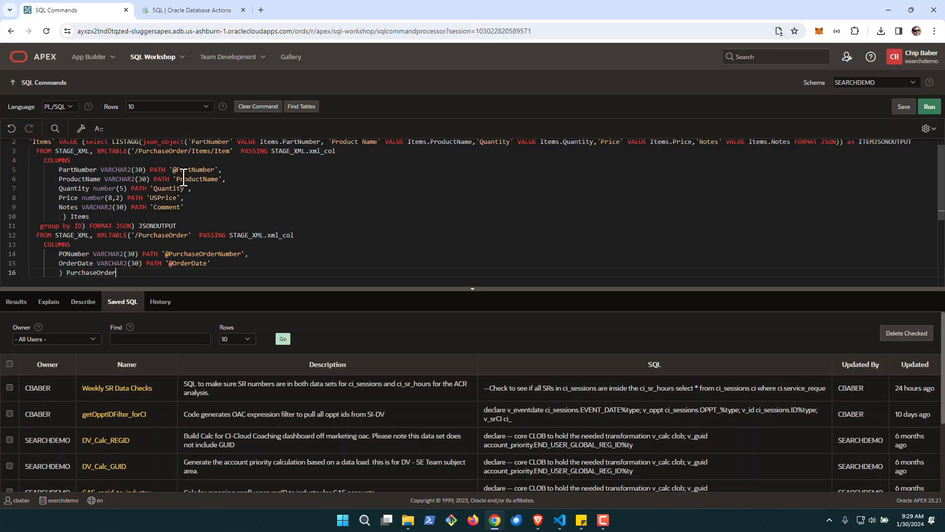
- Run the purchase-order JSON query in SQL Commands, review its one-row result and Explain plan, and return to Database Actions
left_click(16, 301)
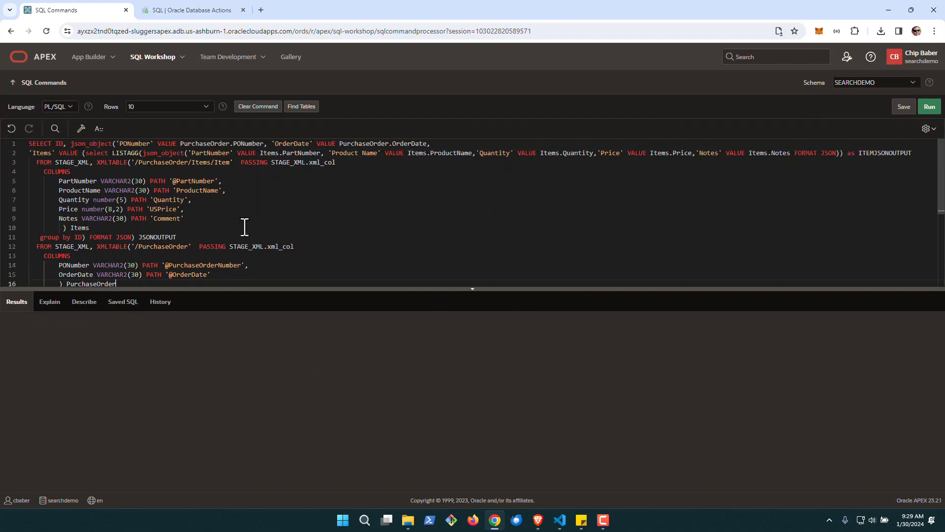
left_click(930, 106)
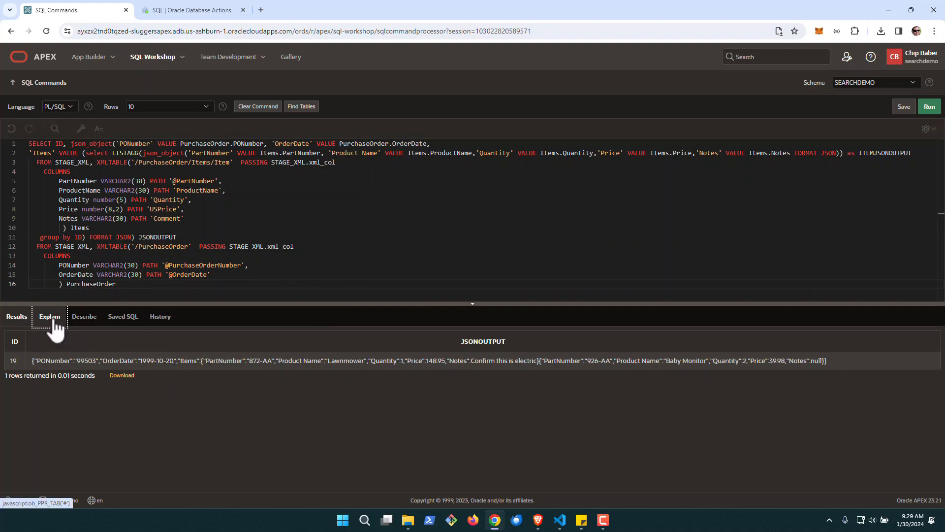
left_click(49, 316)
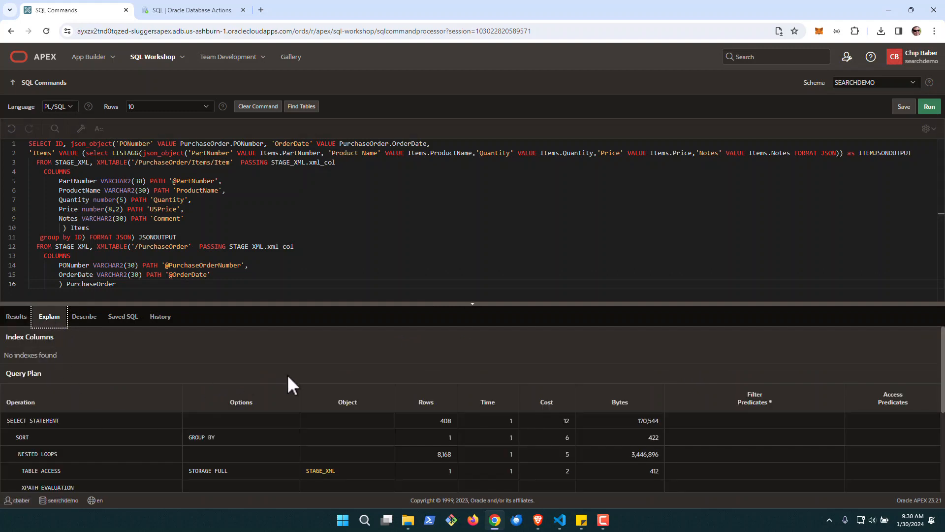
scroll("down", 3)
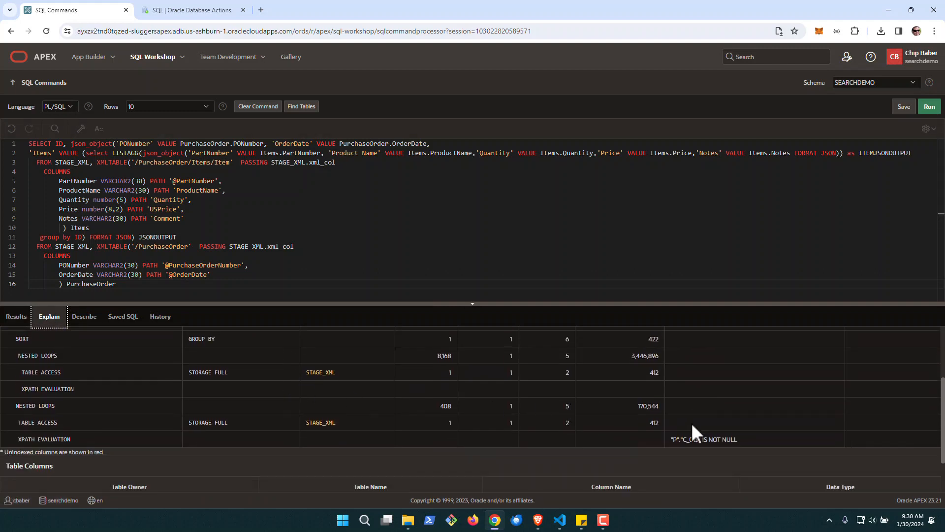
scroll("down", 3)
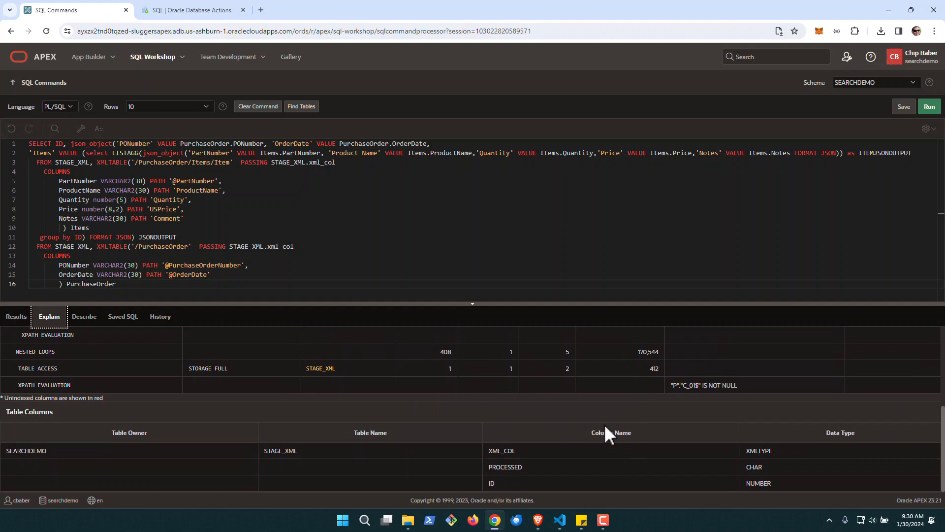
left_click(192, 10)
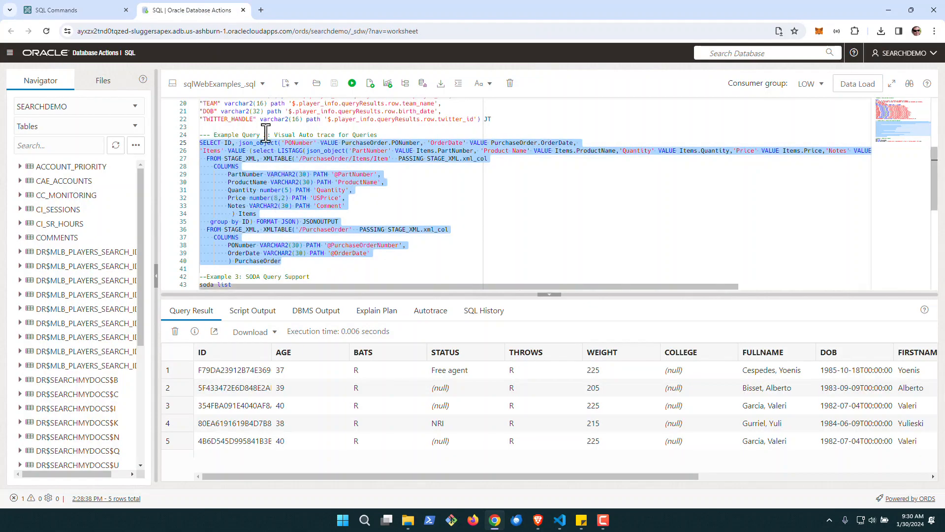
mouse_move(406, 83)
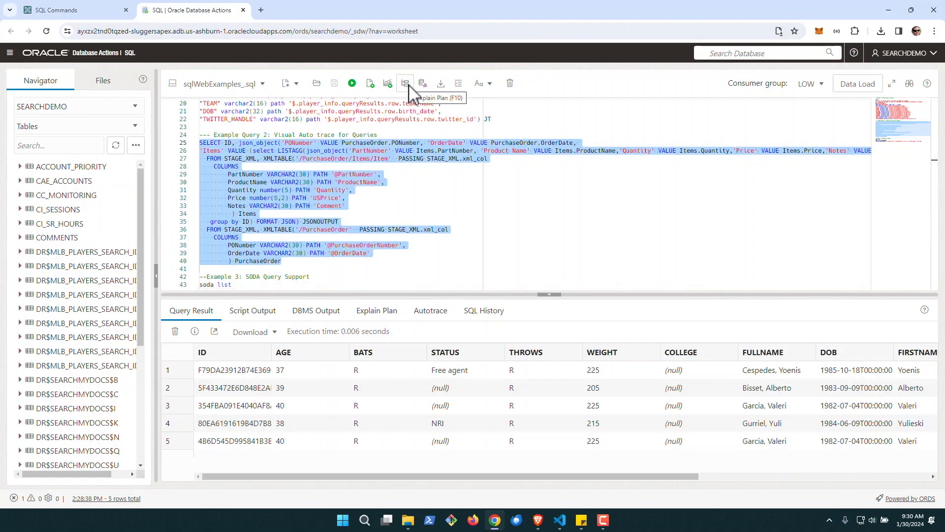
- Generate the graphical explain plan for Example Query 2, then return to the worksheet
left_click(405, 83)
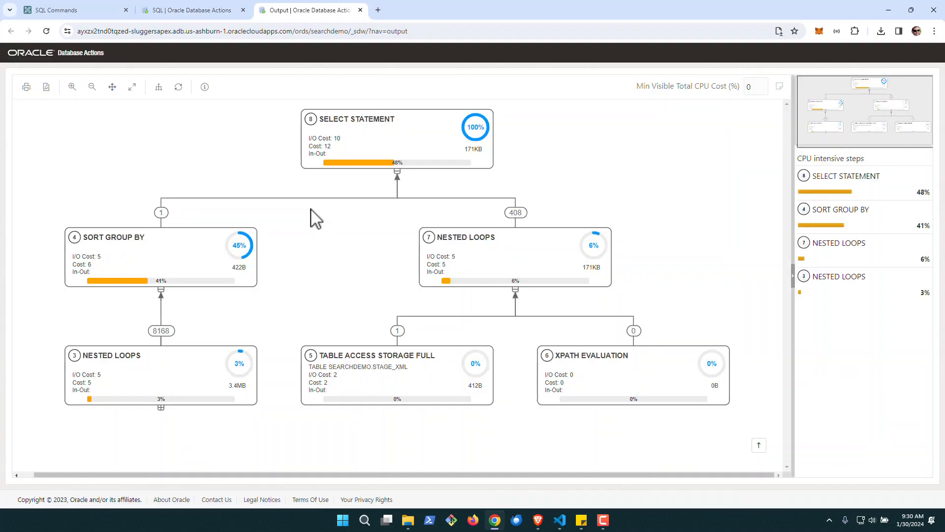
mouse_move(161, 408)
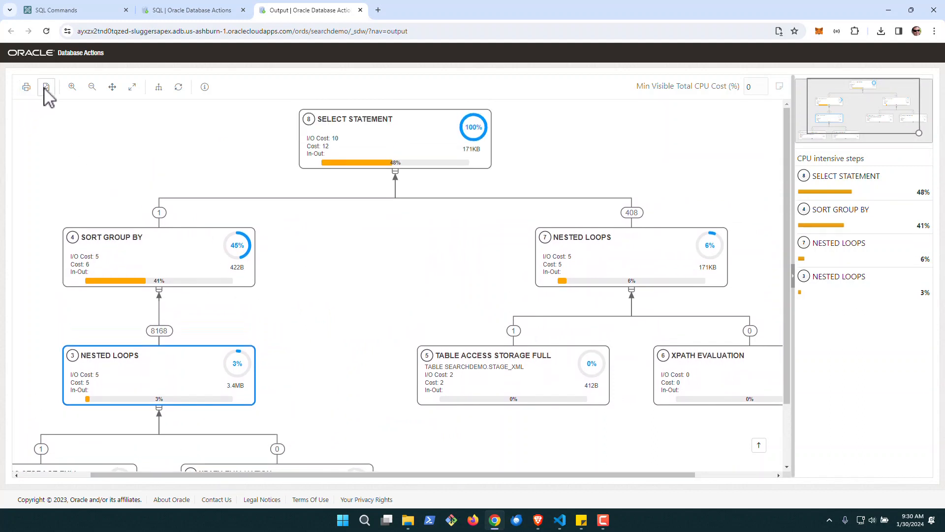
mouse_move(45, 87)
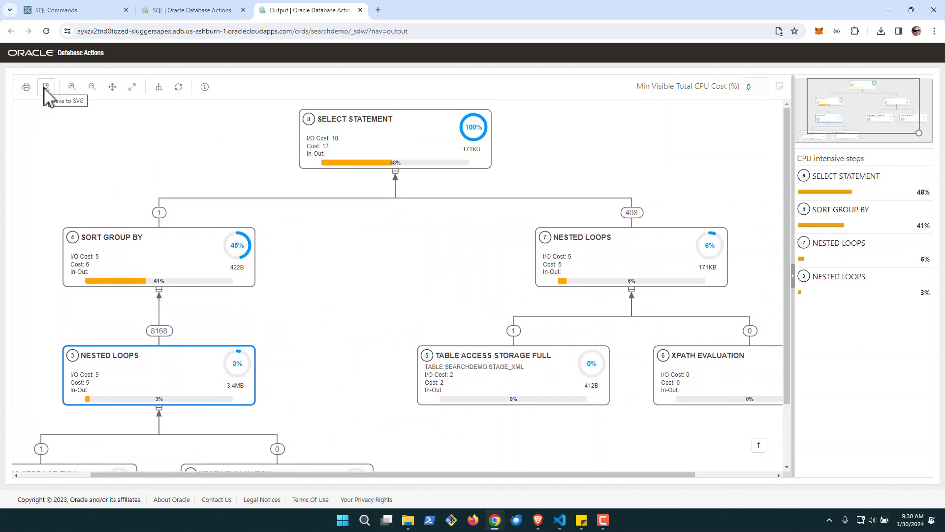
mouse_move(305, 47)
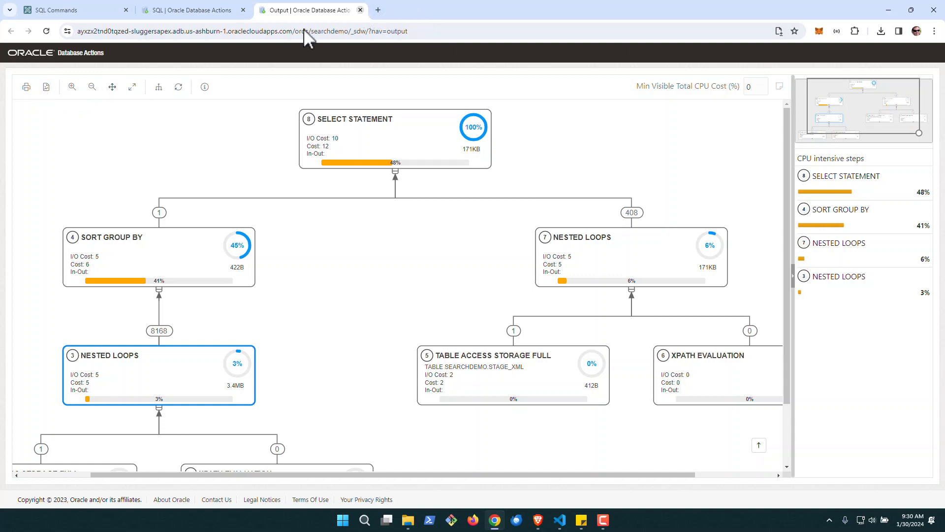
left_click(193, 10)
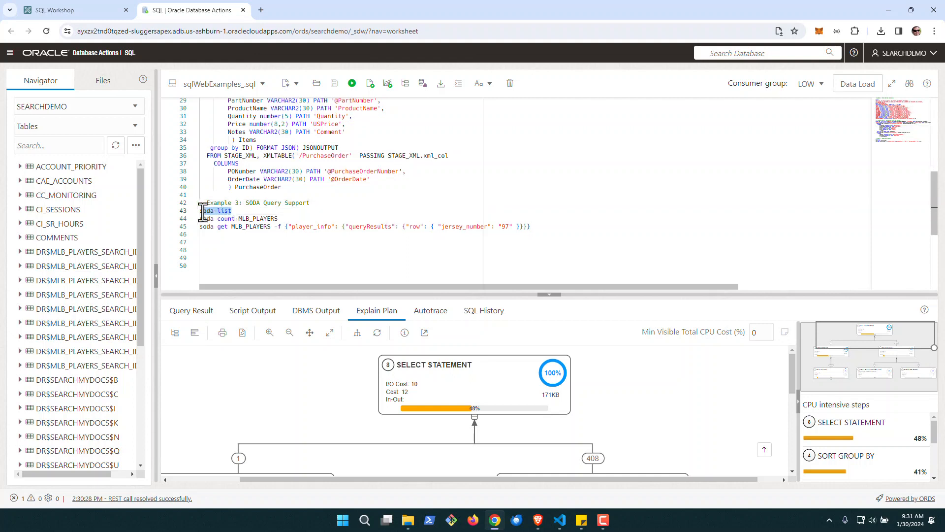
- Run 'soda list' in APEX SQL Commands (fails as invalid), then view the MLB_PLAYERS collection in Object Browser
left_click(64, 10)
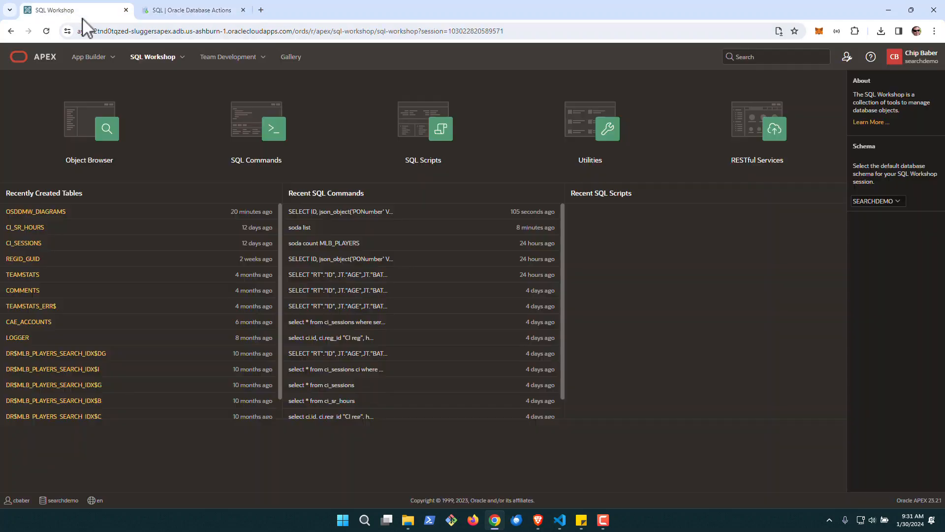
left_click(273, 128)
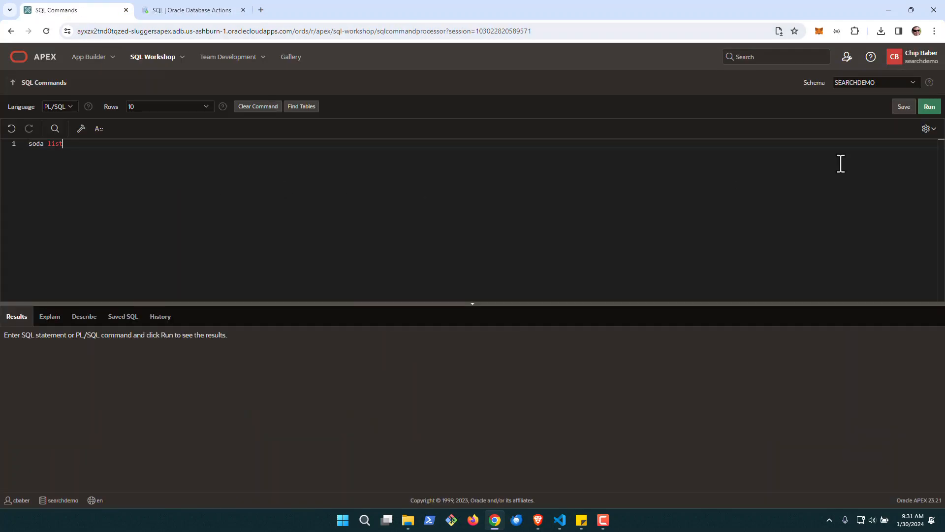
left_click(930, 107)
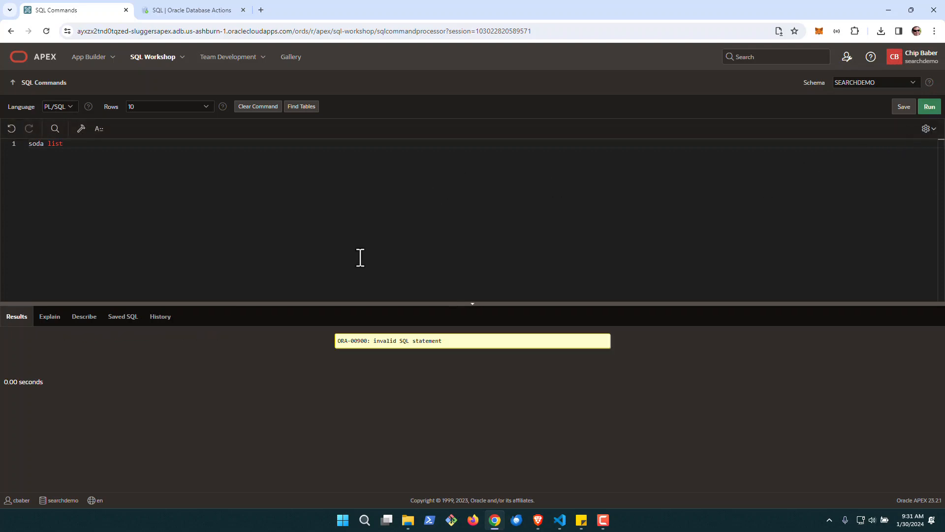
mouse_move(30, 88)
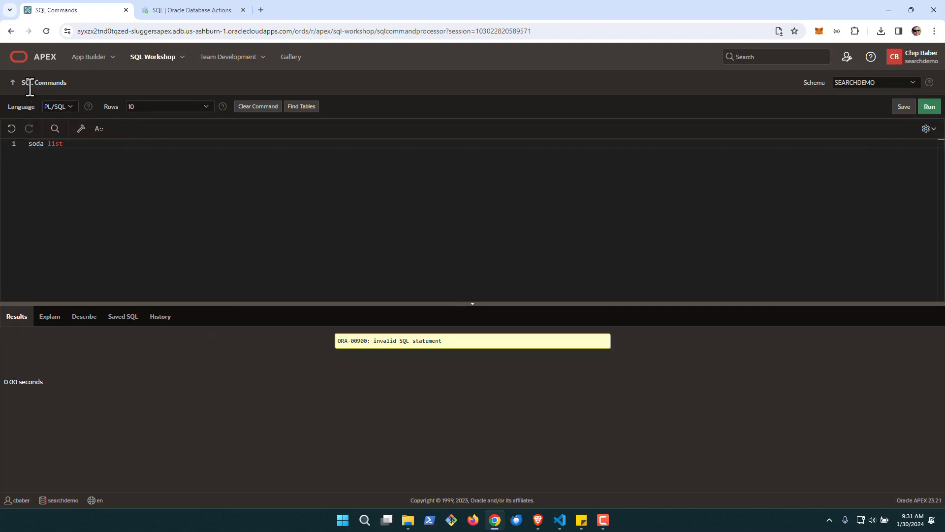
left_click(12, 82)
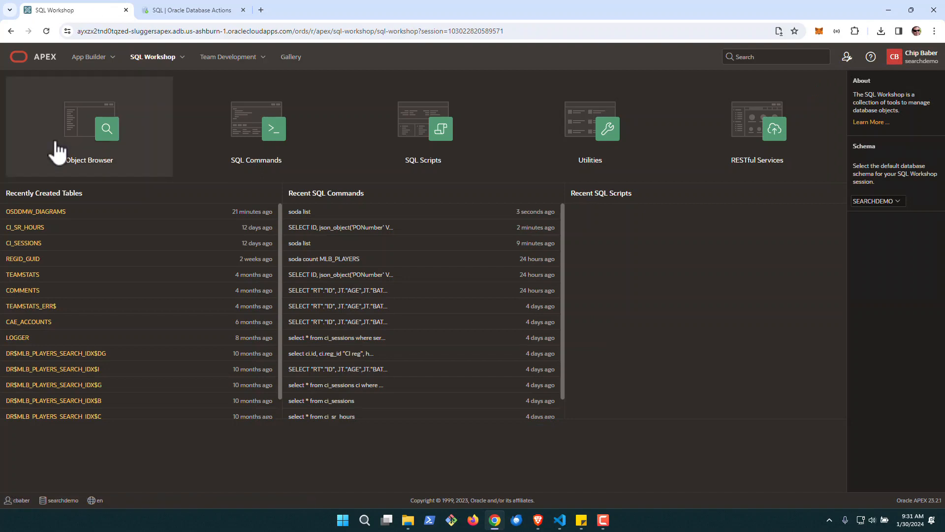
left_click(106, 129)
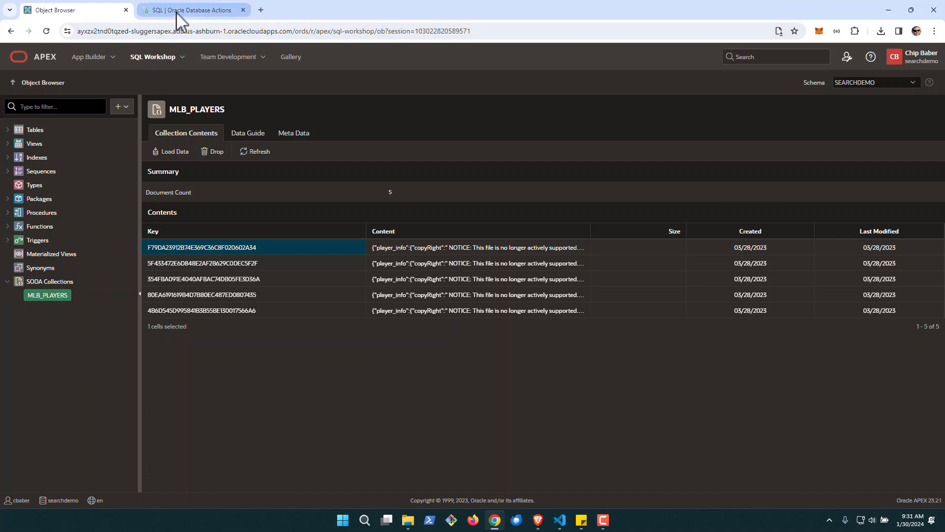
- Run the soda list, soda count and 'soda get MLB_PLAYERS -f' jersey 97 commands, showing the JSON document in Script Output
left_click(190, 10)
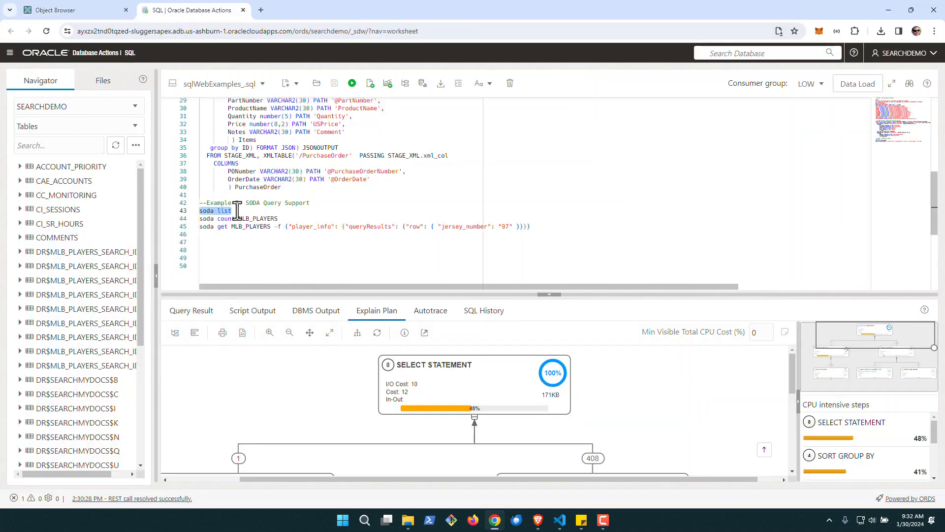
left_click(352, 82)
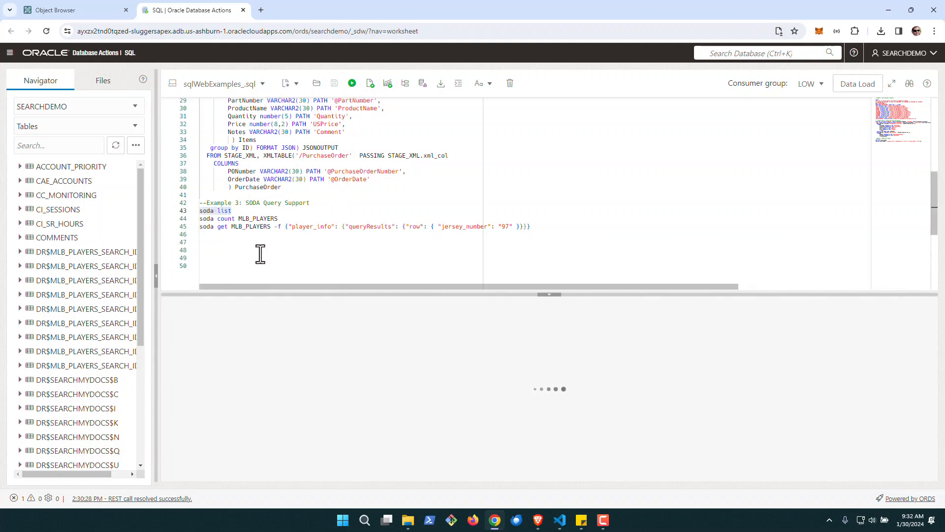
left_click(353, 83)
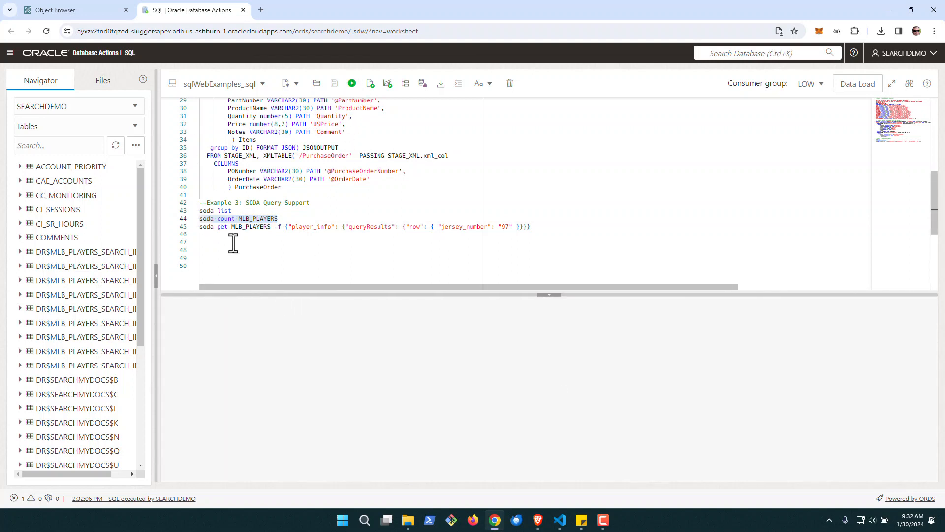
left_click(370, 83)
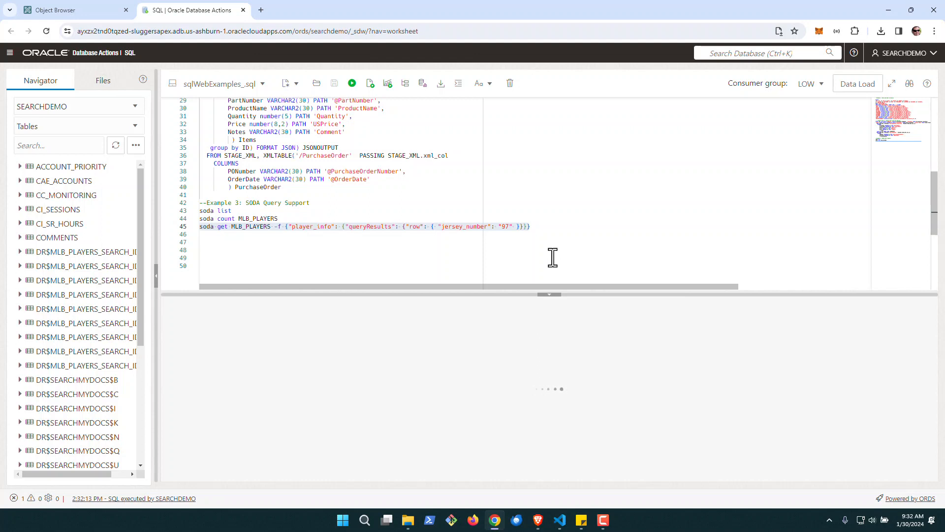
left_click(370, 82)
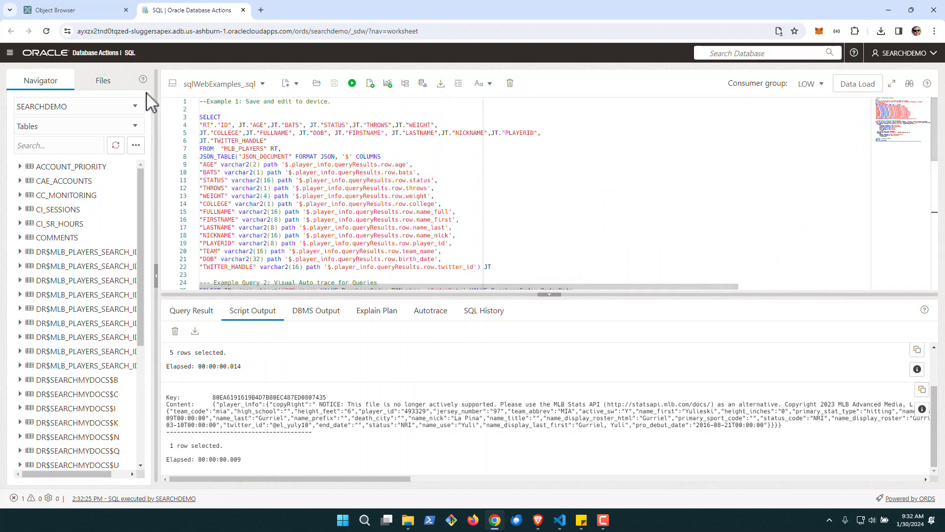
- View the ACCOUNT_PRIORITY table's columns in APEX Object Browser, then return to Database Actions
left_click(65, 10)
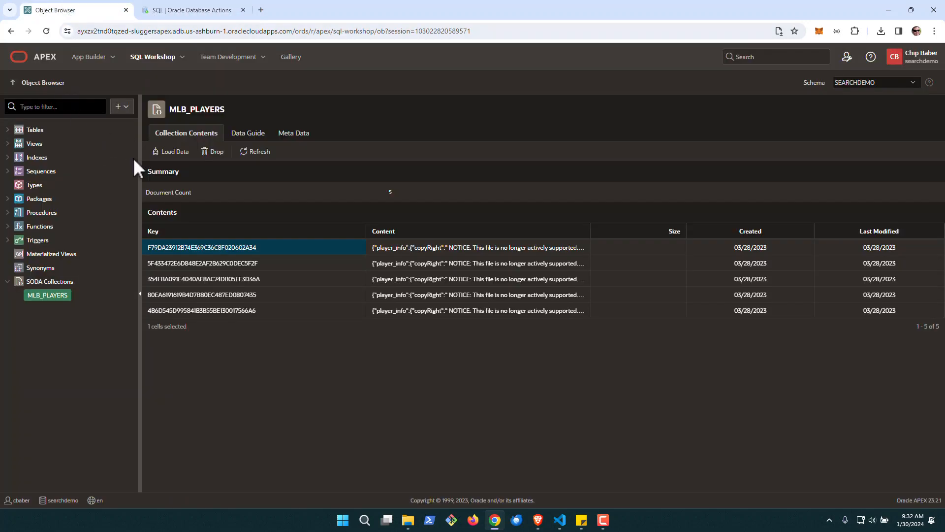
left_click(8, 130)
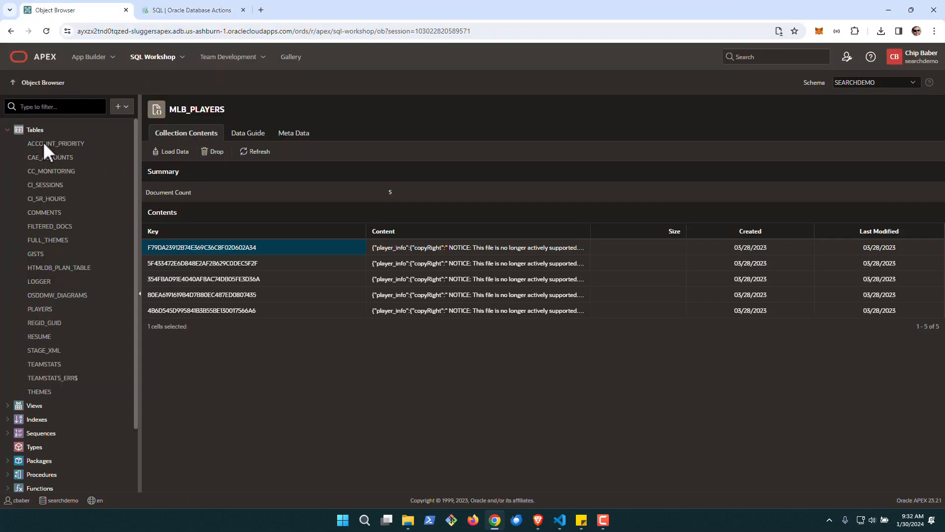
left_click(55, 144)
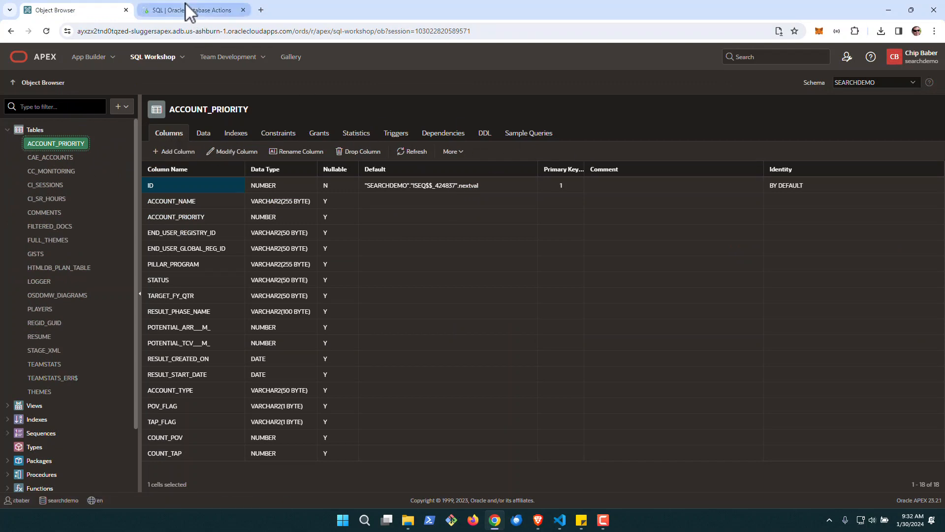
left_click(192, 10)
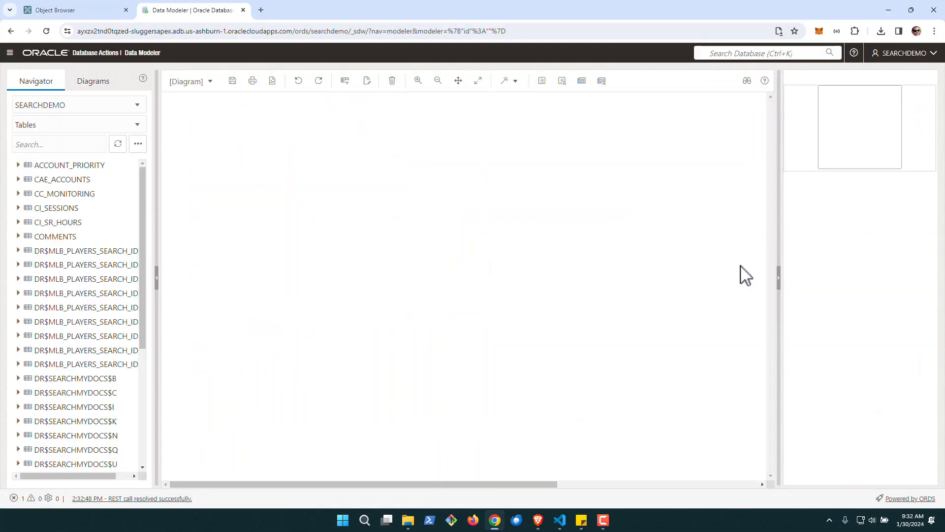
mouse_move(128, 240)
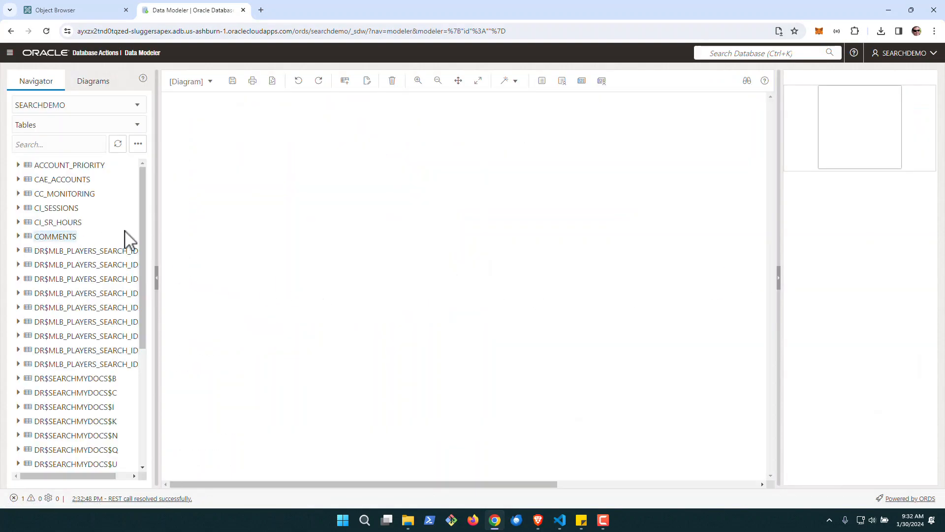
- Add TEAMSTATS beside COMMENTS on the canvas and inspect the COMMENTS_CON foreign key to TEAMSTATS
scroll("down", 3)
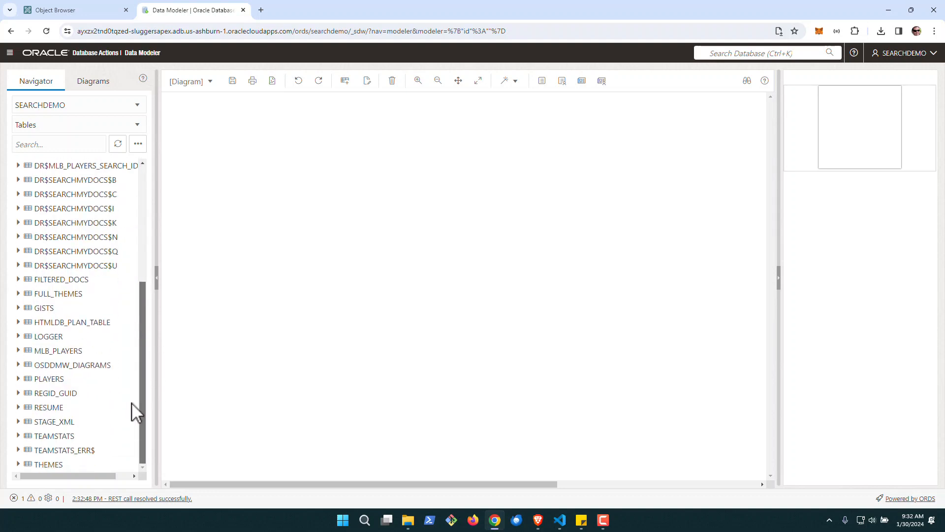
left_click_drag(53, 435, 445, 241)
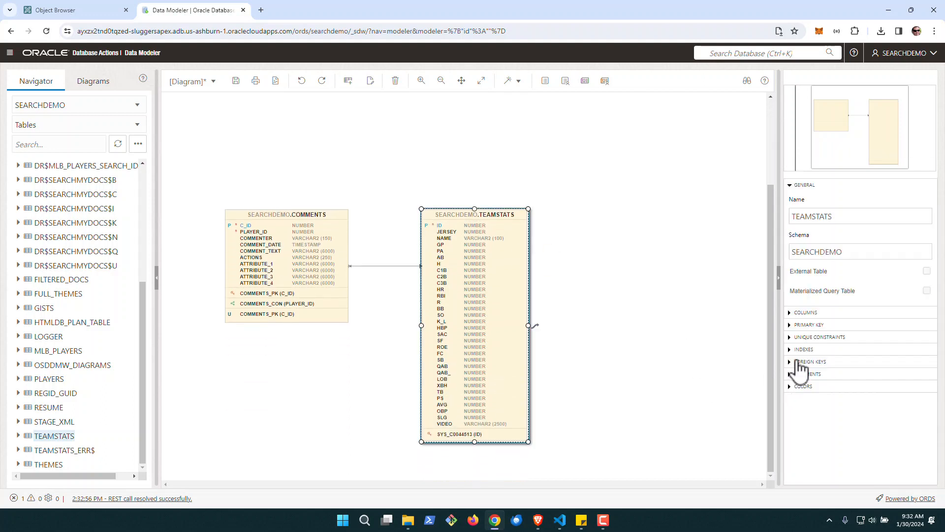
left_click(809, 362)
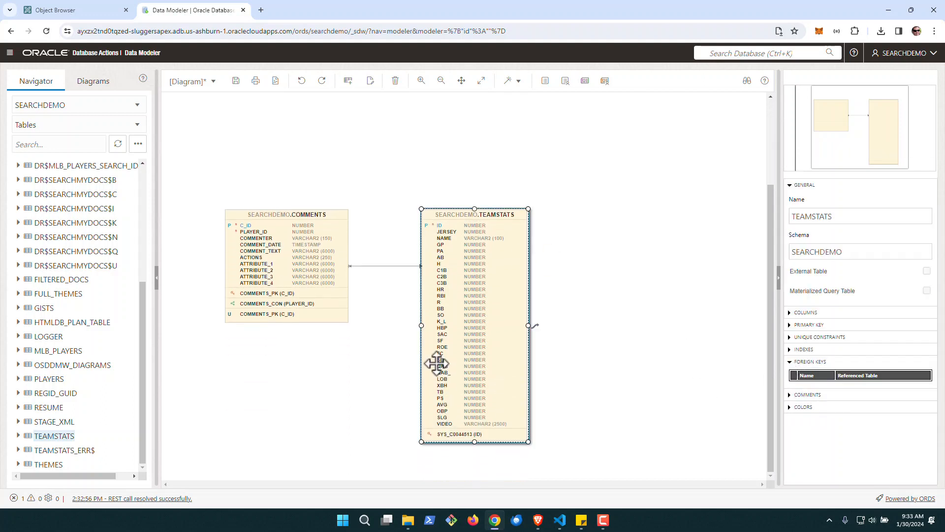
left_click(286, 214)
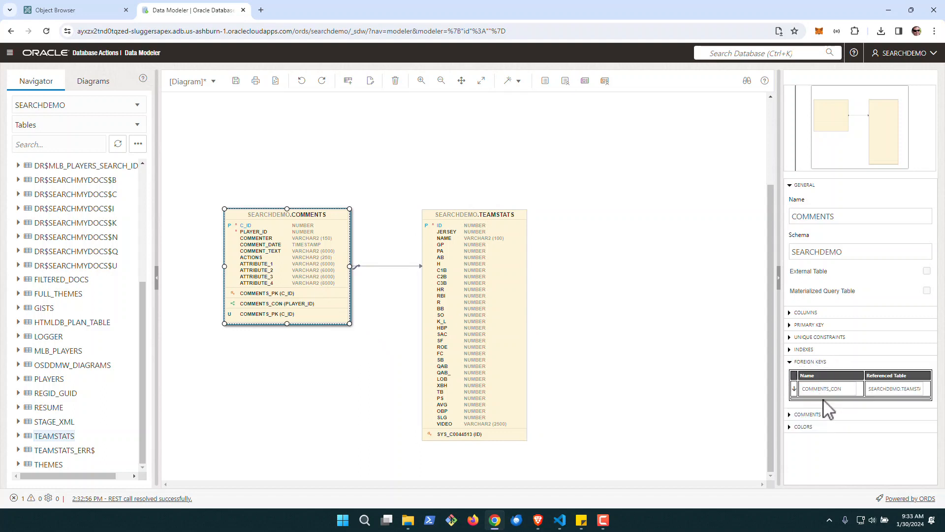
mouse_move(680, 337)
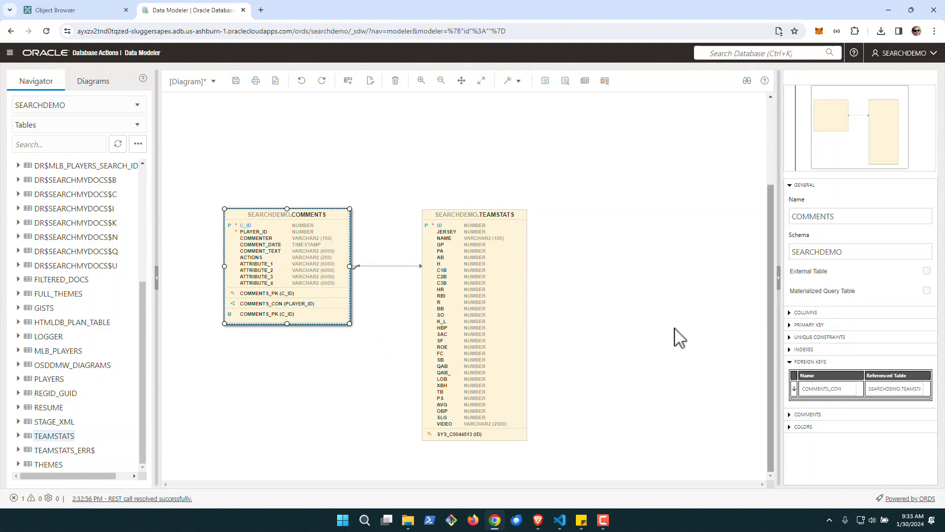
mouse_move(419, 176)
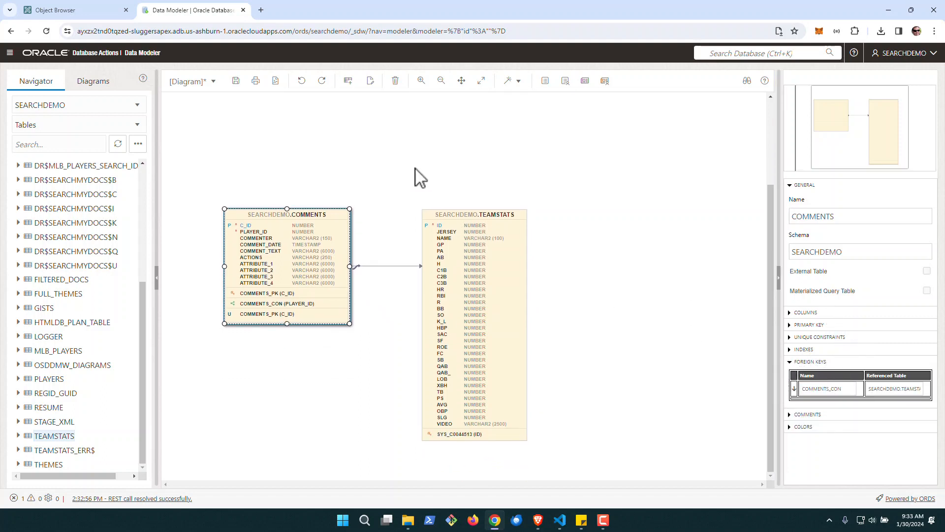
mouse_move(283, 100)
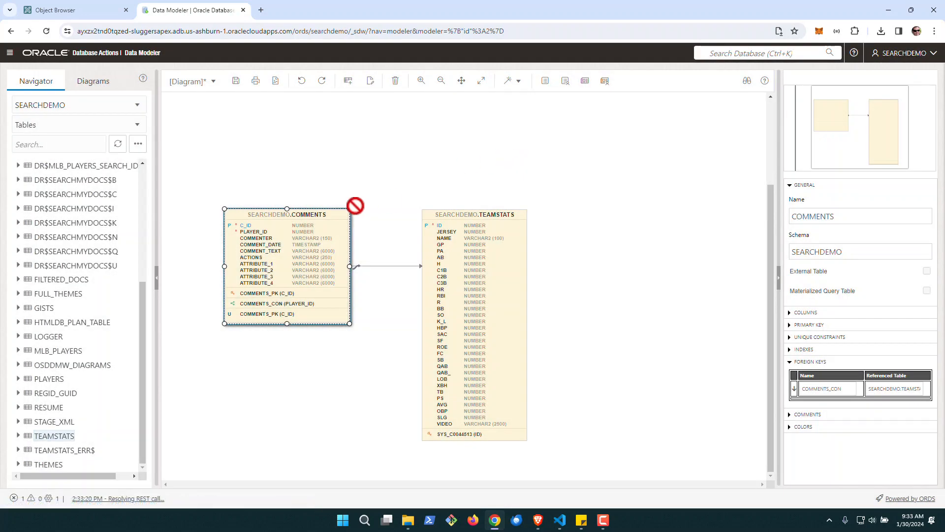
- Save the diagram as TestModel and confirm generating its HTML report
left_click(235, 80)
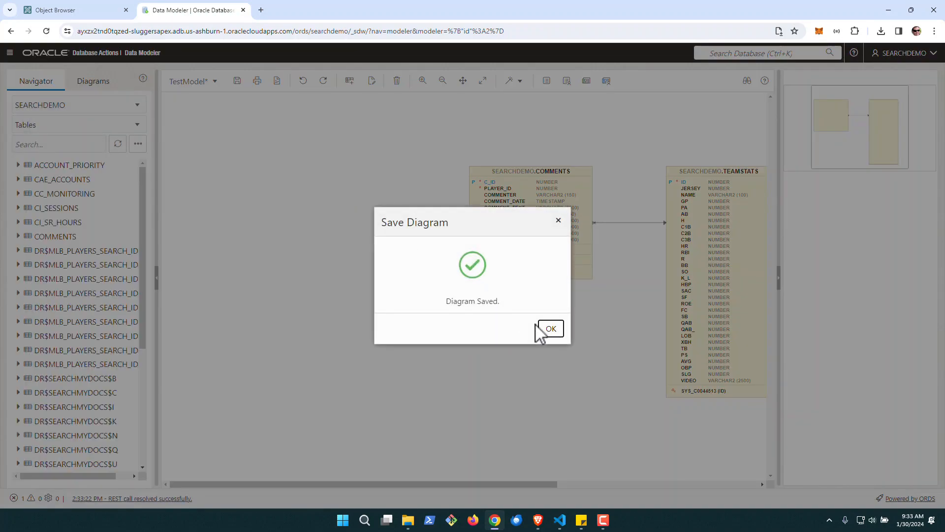
left_click(551, 328)
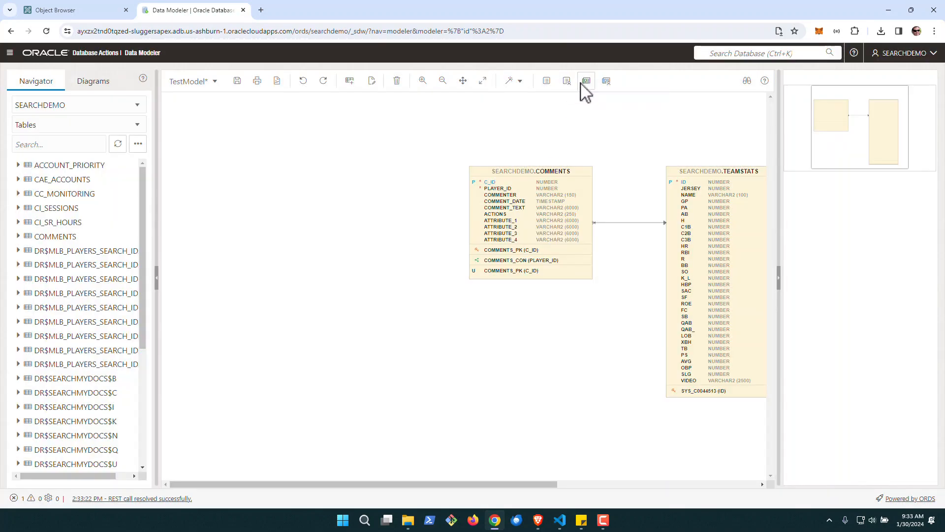
left_click(586, 81)
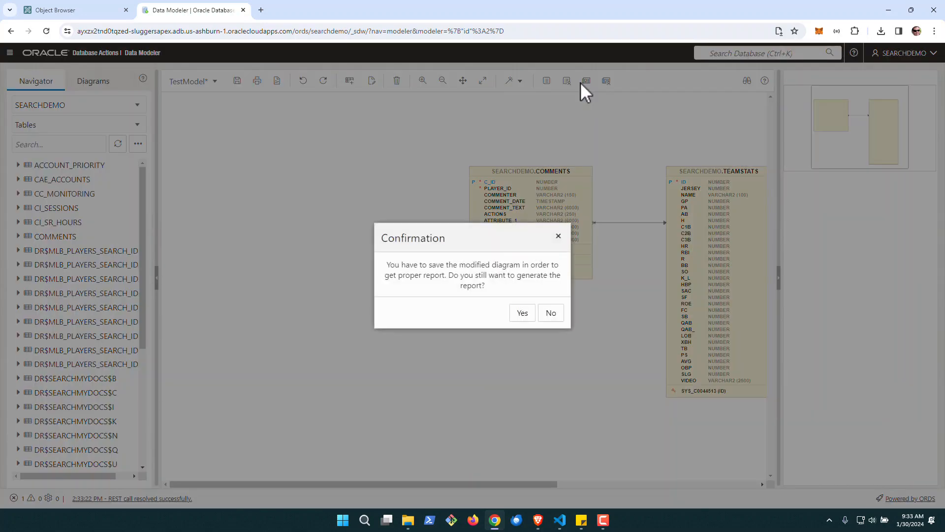
left_click(522, 313)
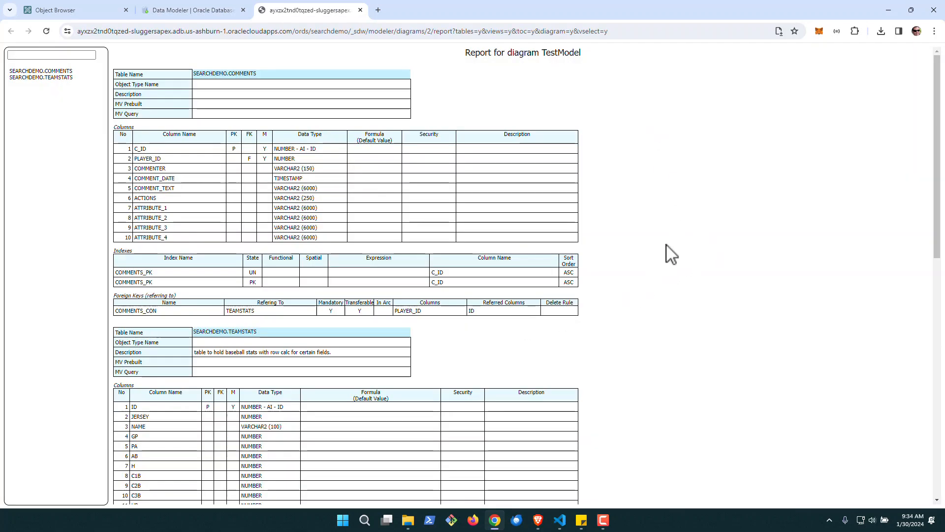
- Scroll the TestModel report through columns, indexes, foreign keys and the AVG, OBP, SLG formulas
scroll("down", 3)
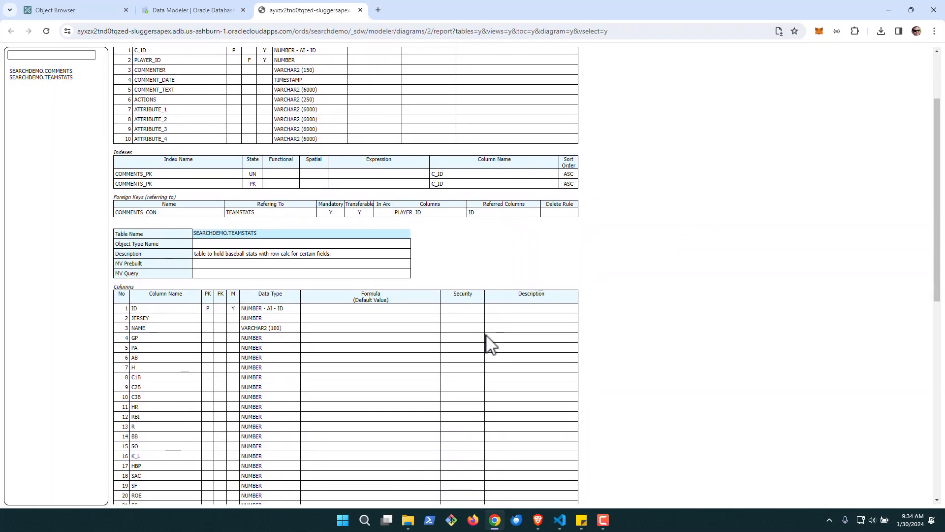
scroll("down", 3)
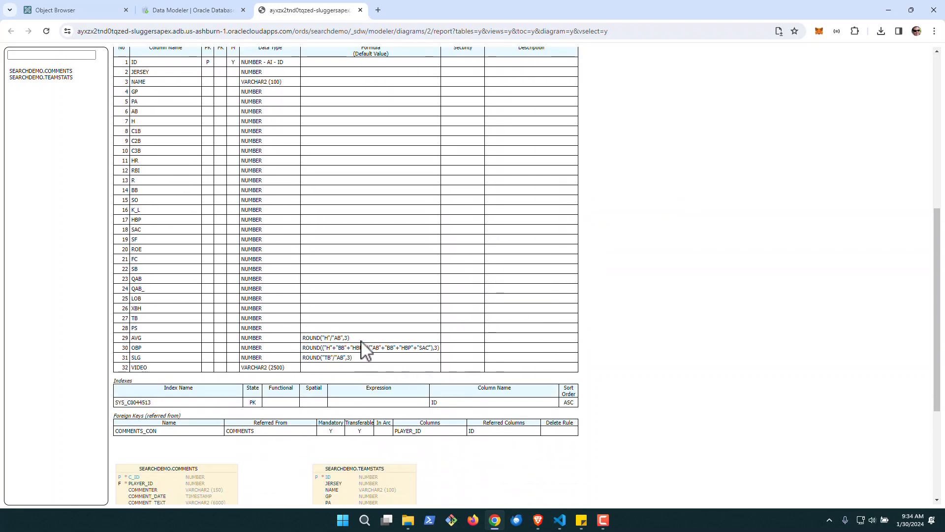
mouse_move(385, 372)
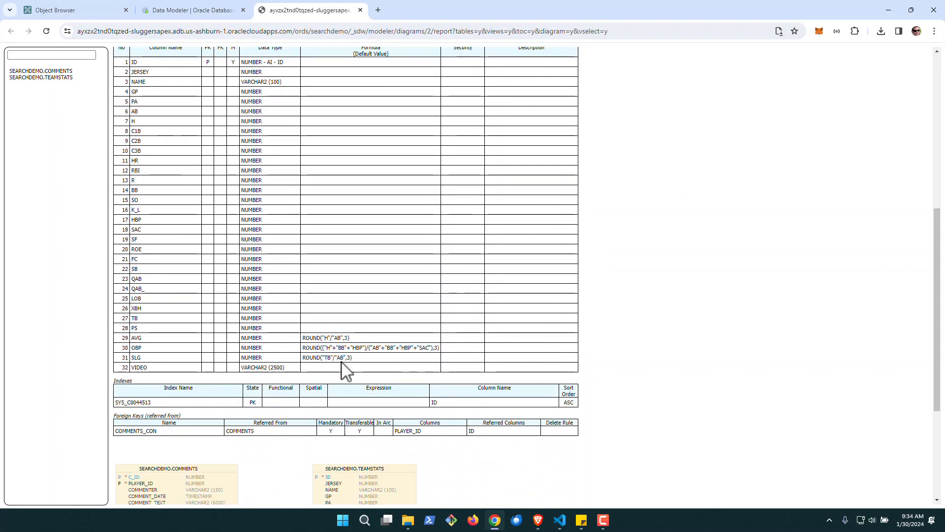
scroll("down", 3)
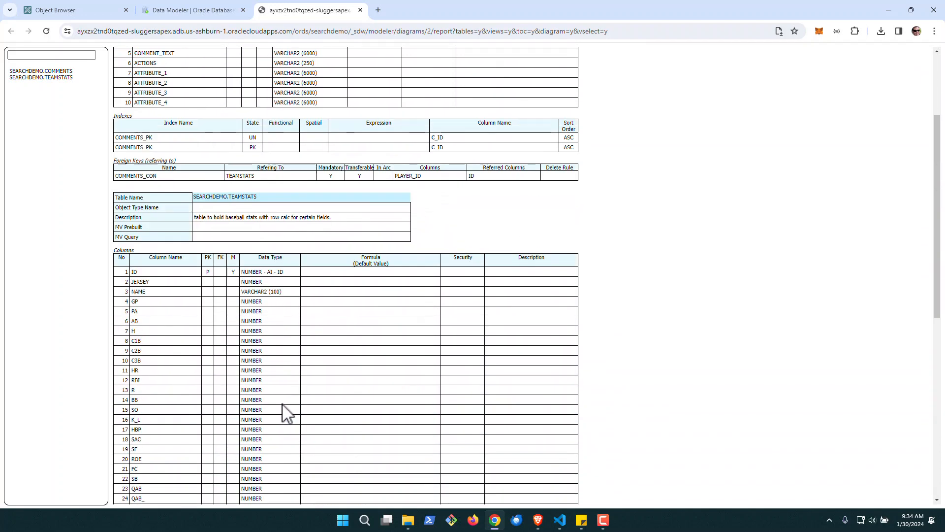
scroll("up", 3)
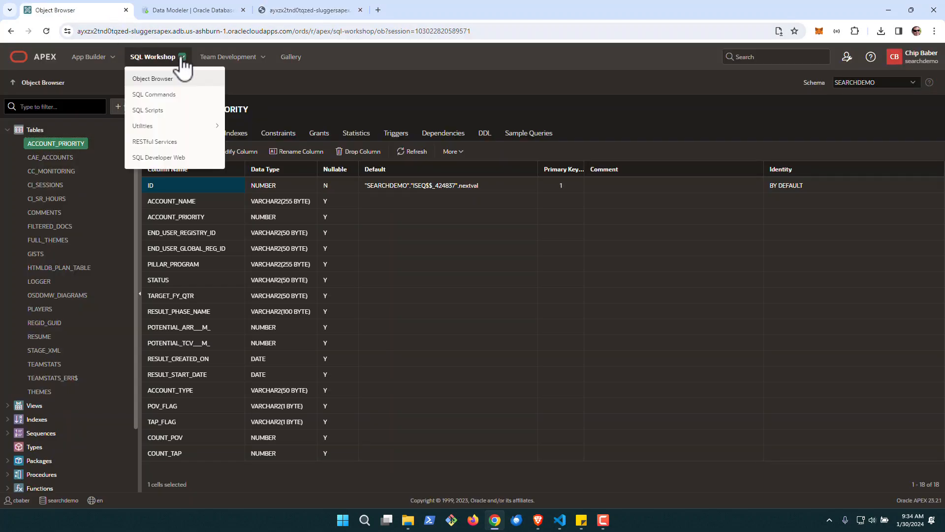
mouse_move(158, 157)
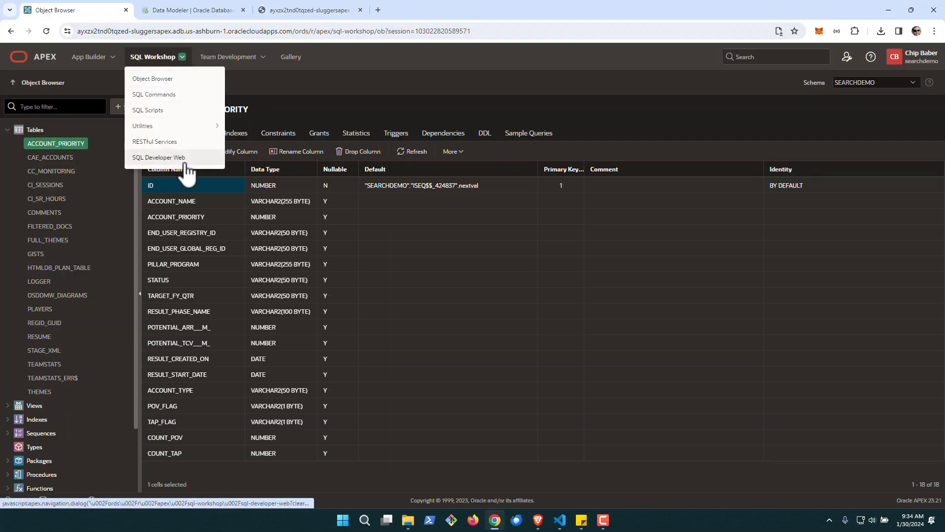